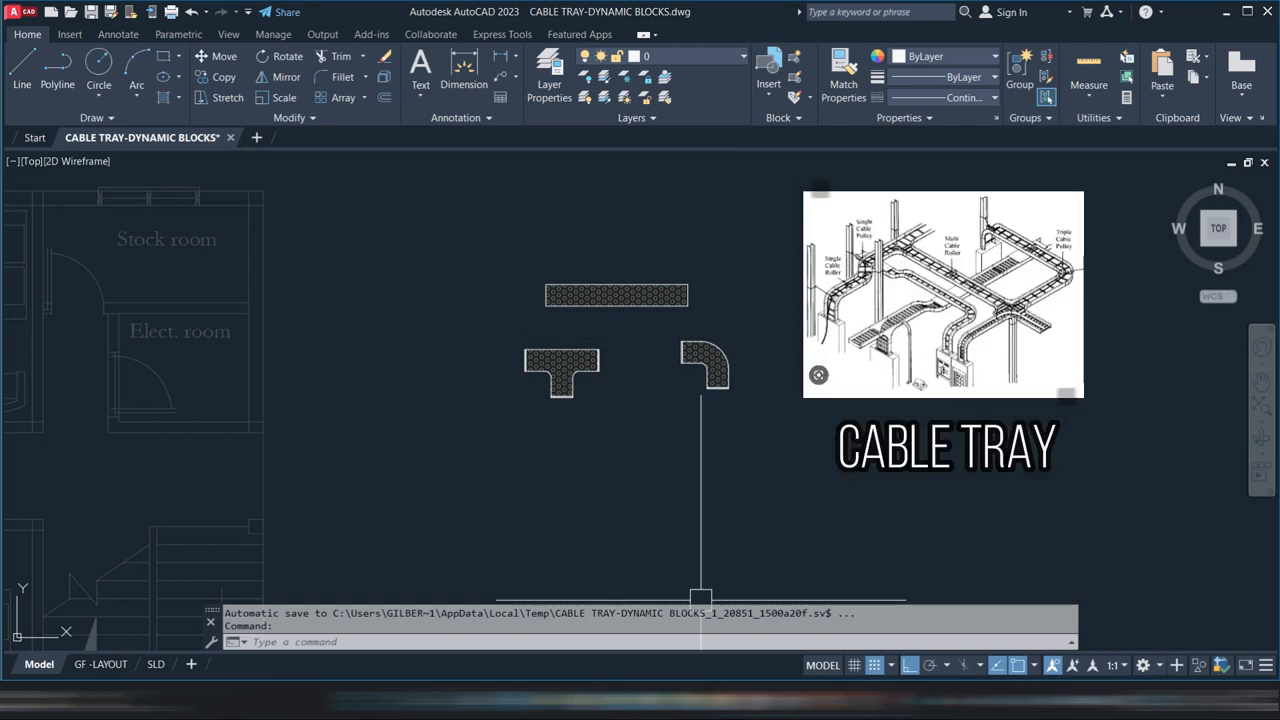
{"action": "mouse_move", "coordinate": [770, 412]}
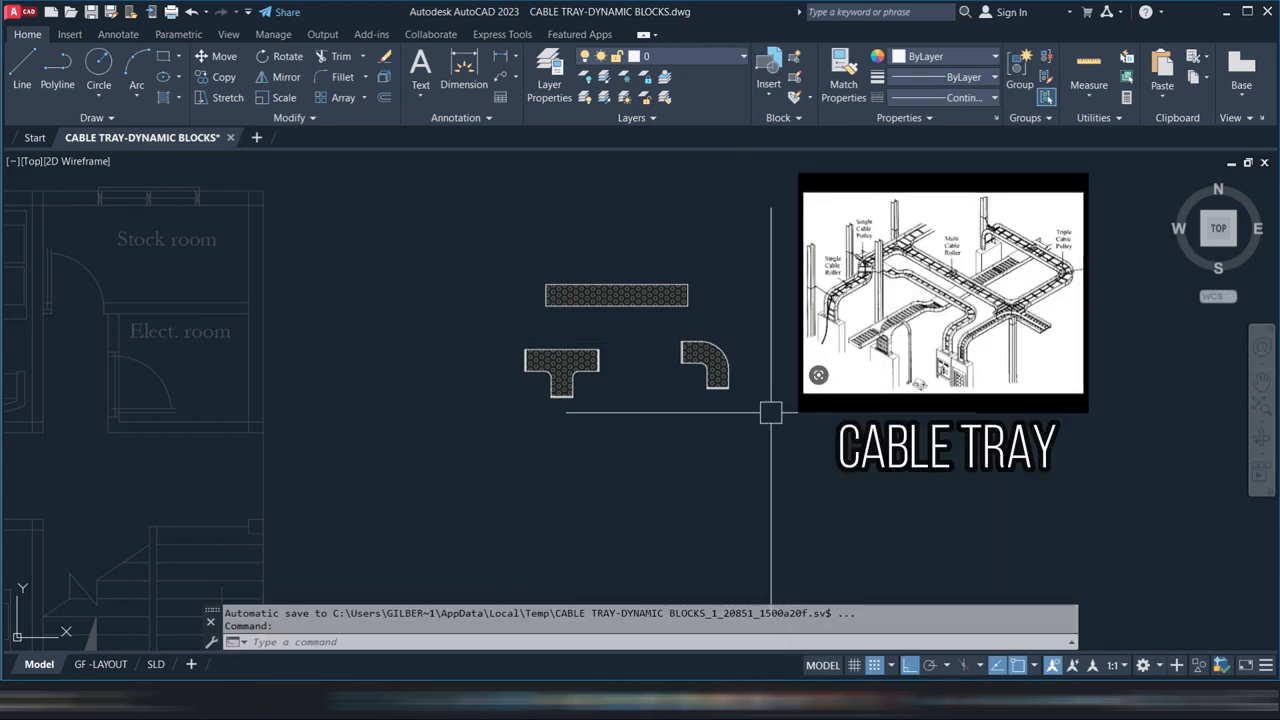
{"action": "mouse_move", "coordinate": [784, 568]}
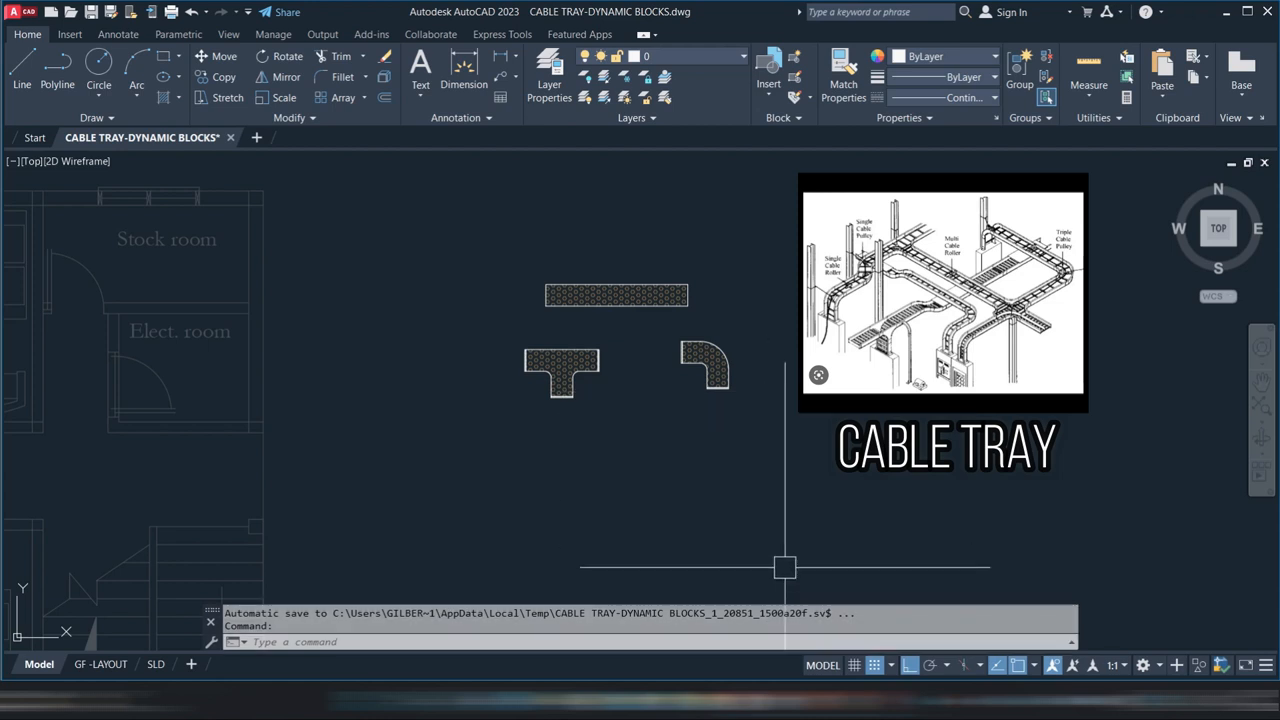
{"action": "mouse_move", "coordinate": [786, 560]}
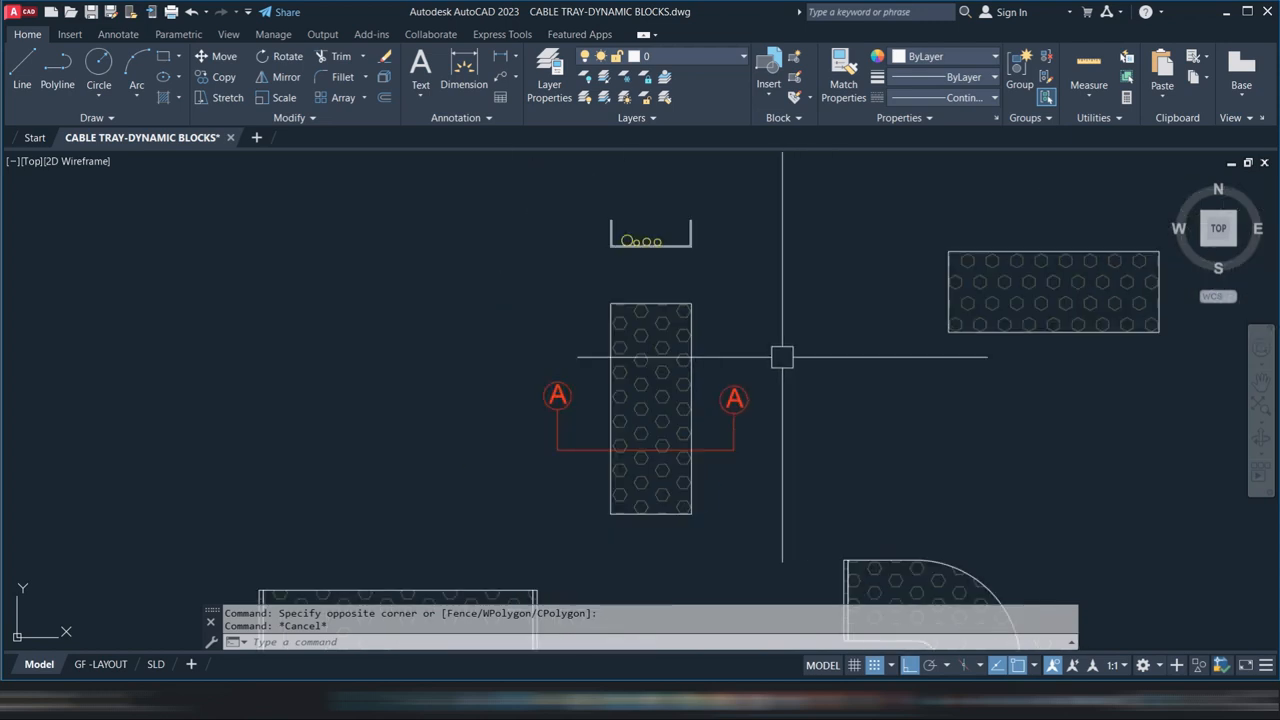
{"action": "mouse_move", "coordinate": [786, 370]}
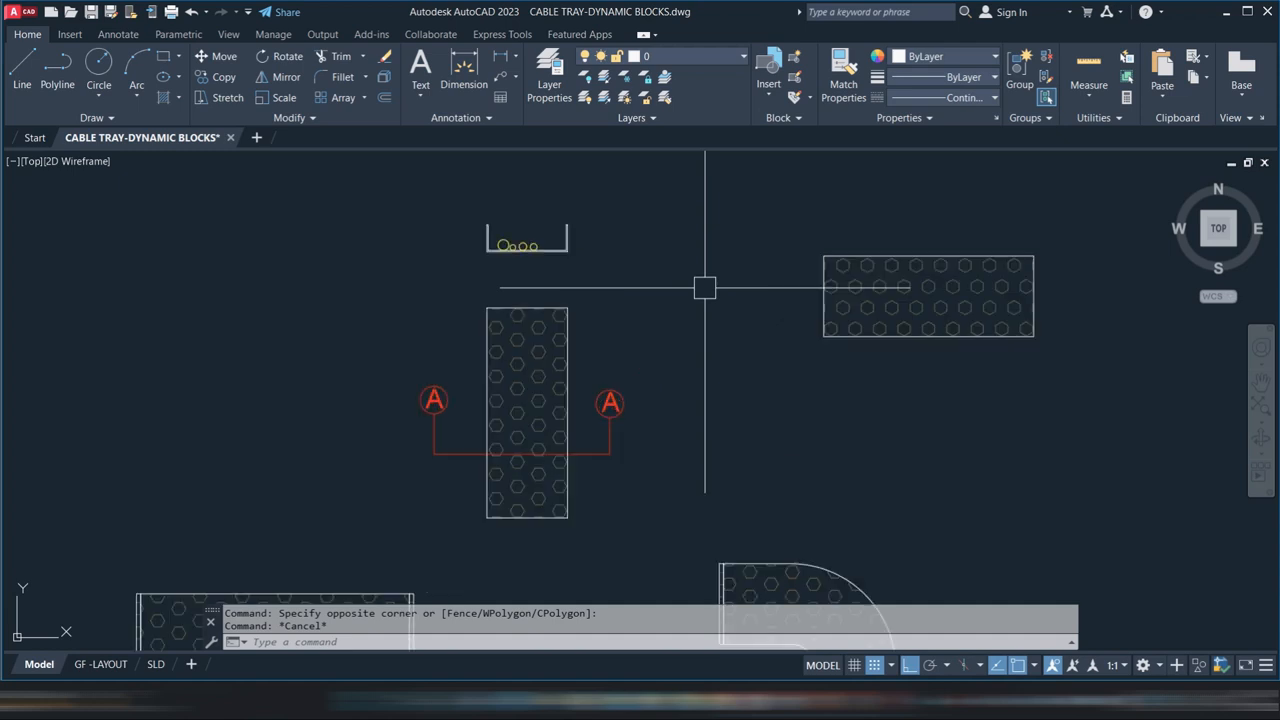
- Abandon the DIMLINEAR attempt and start a new block definition for the tray
{"action": "type", "text": "DLI"}
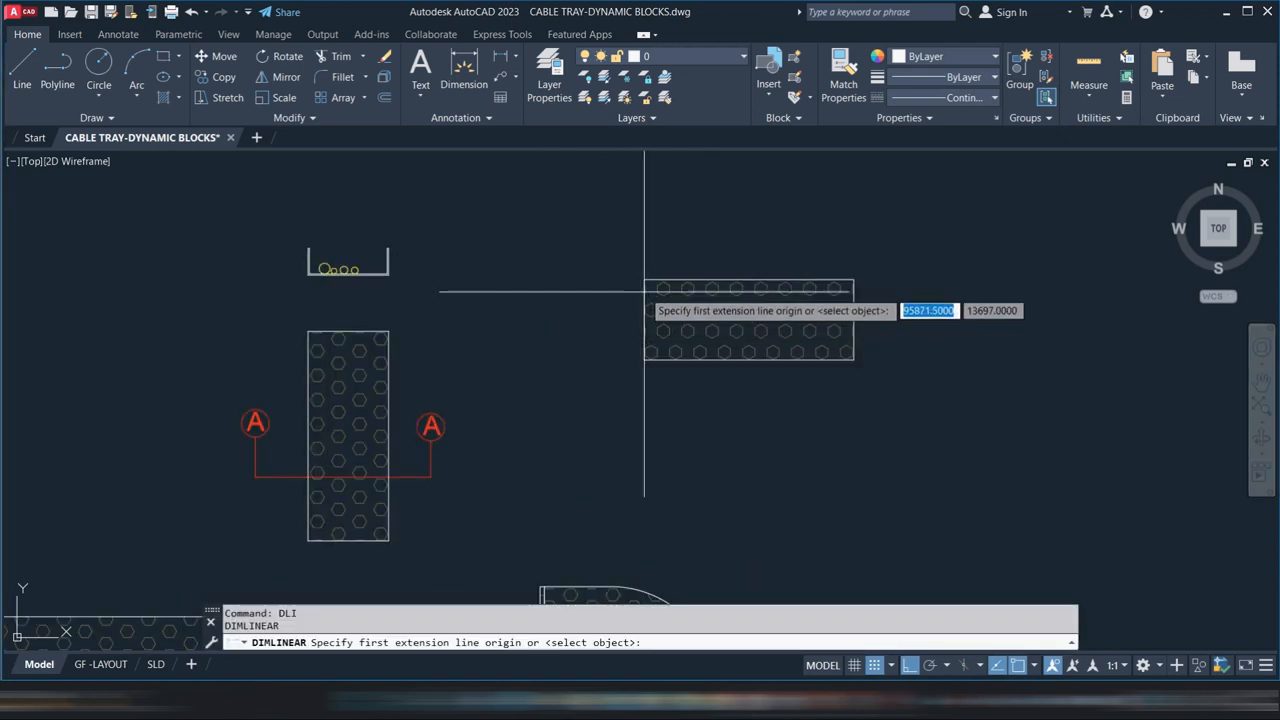
{"action": "left_click", "coordinate": [644, 360]}
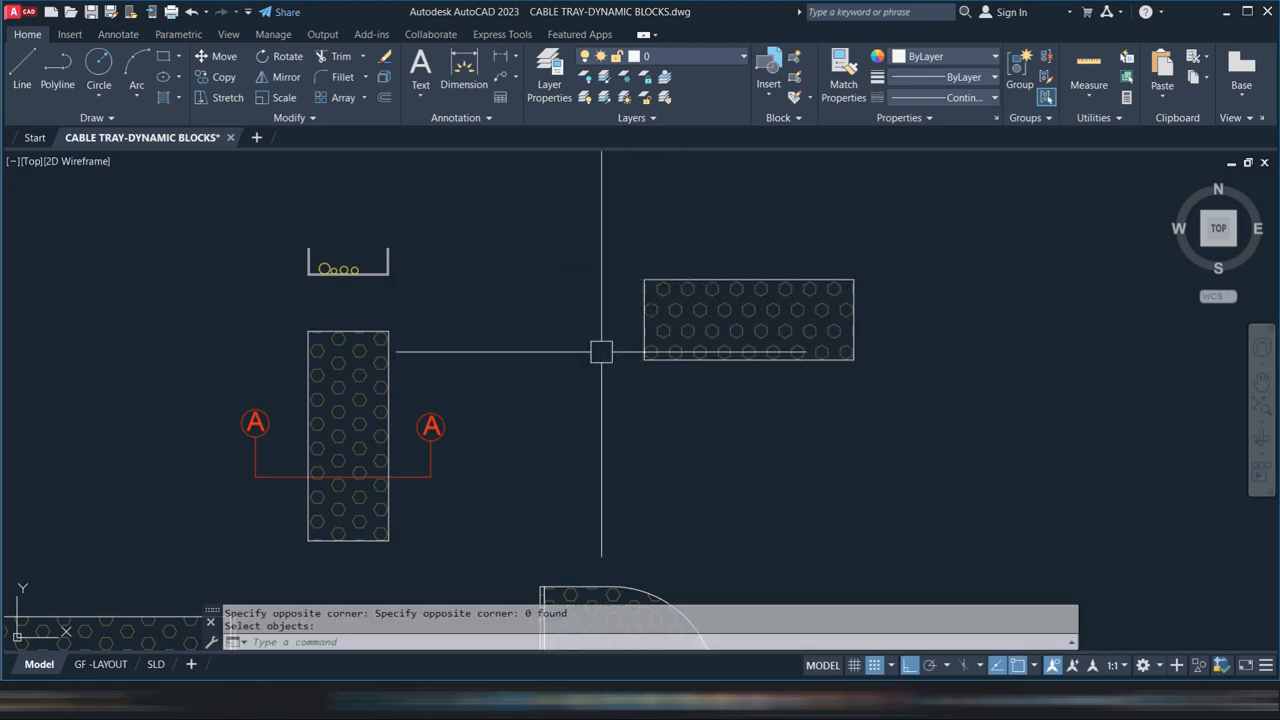
{"action": "mouse_move", "coordinate": [622, 296]}
{"action": "type", "text": "B"}
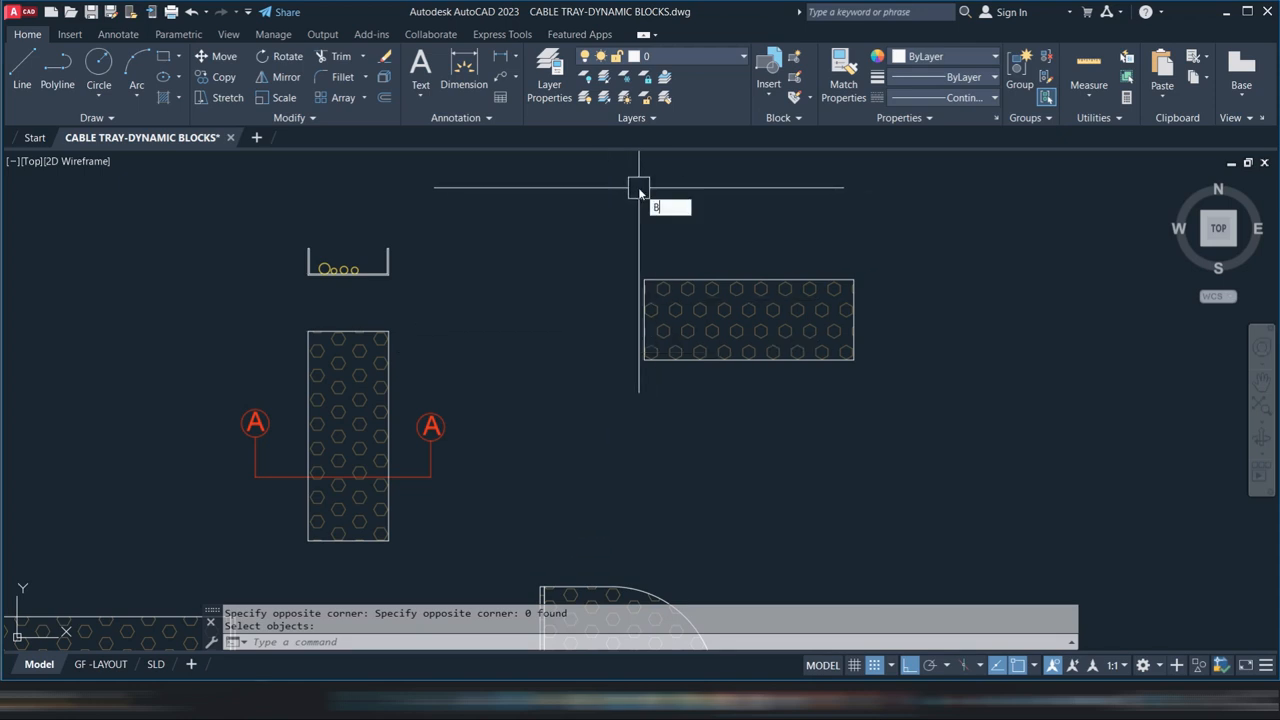
{"action": "key", "text": "Return"}
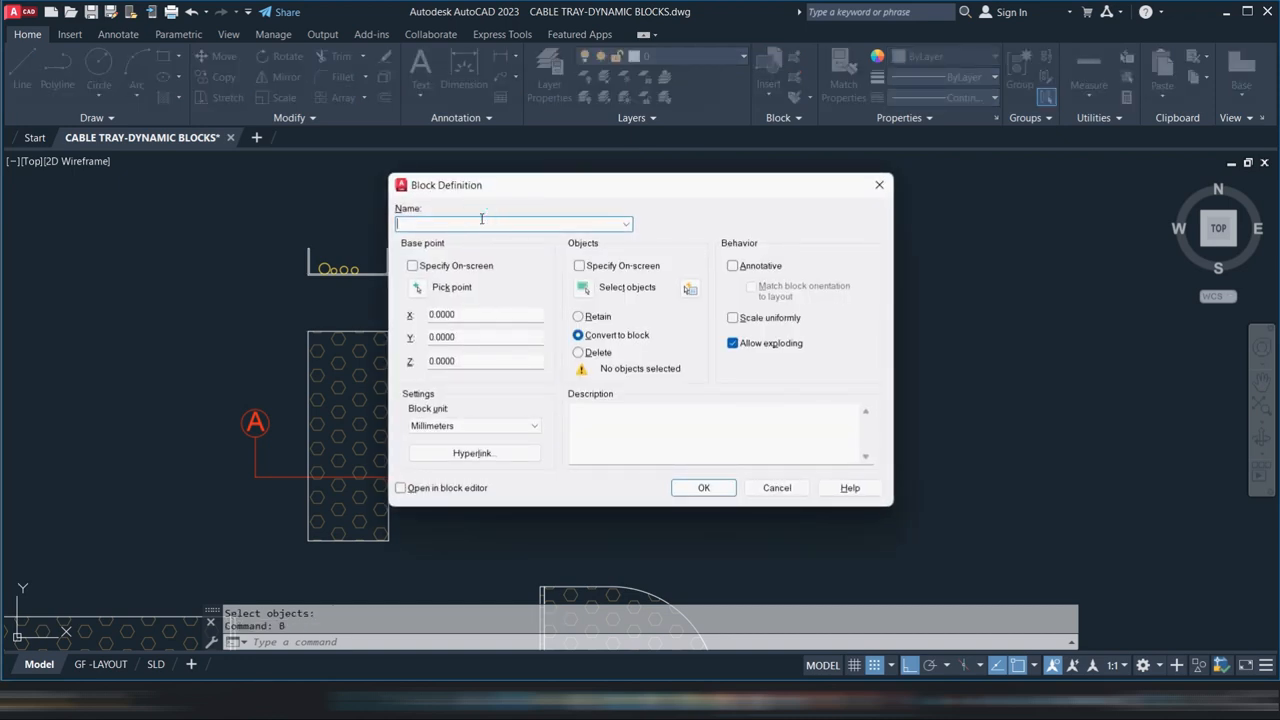
- Name the block CT-300X100 and confirm the definition with the tray objects
{"action": "type", "text": "CT"}
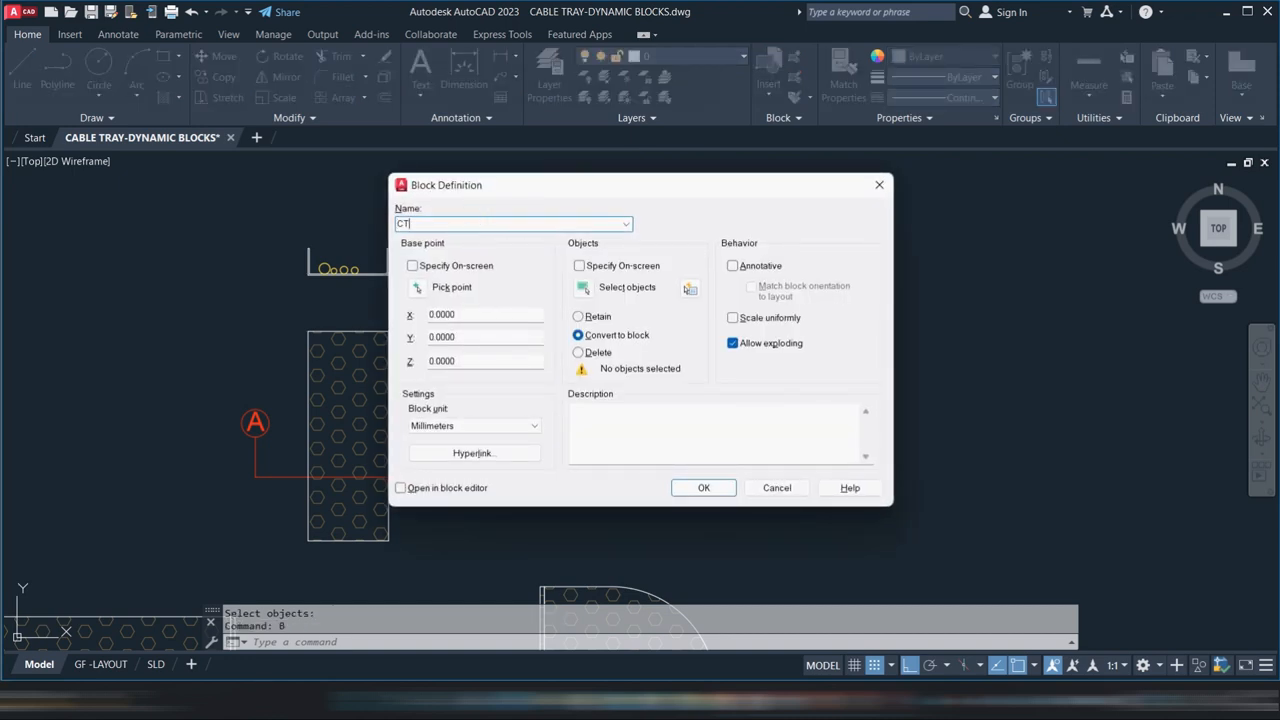
{"action": "type", "text": "-"}
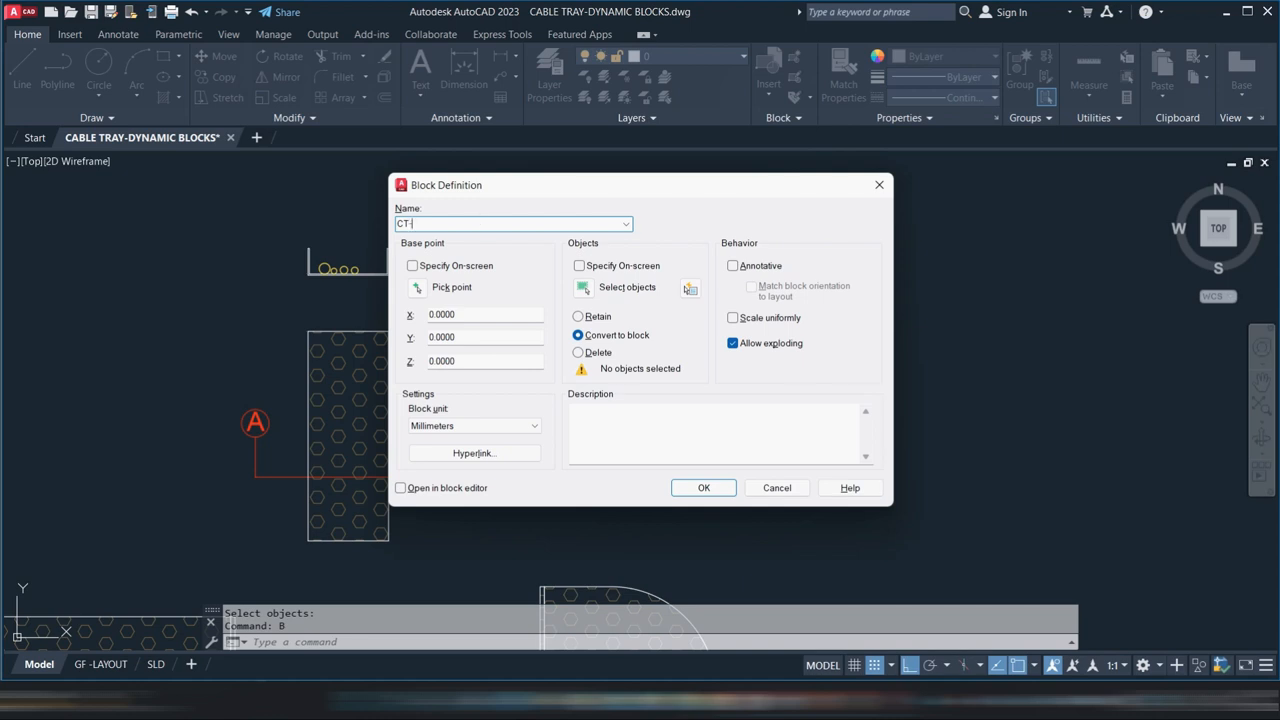
{"action": "type", "text": "300"}
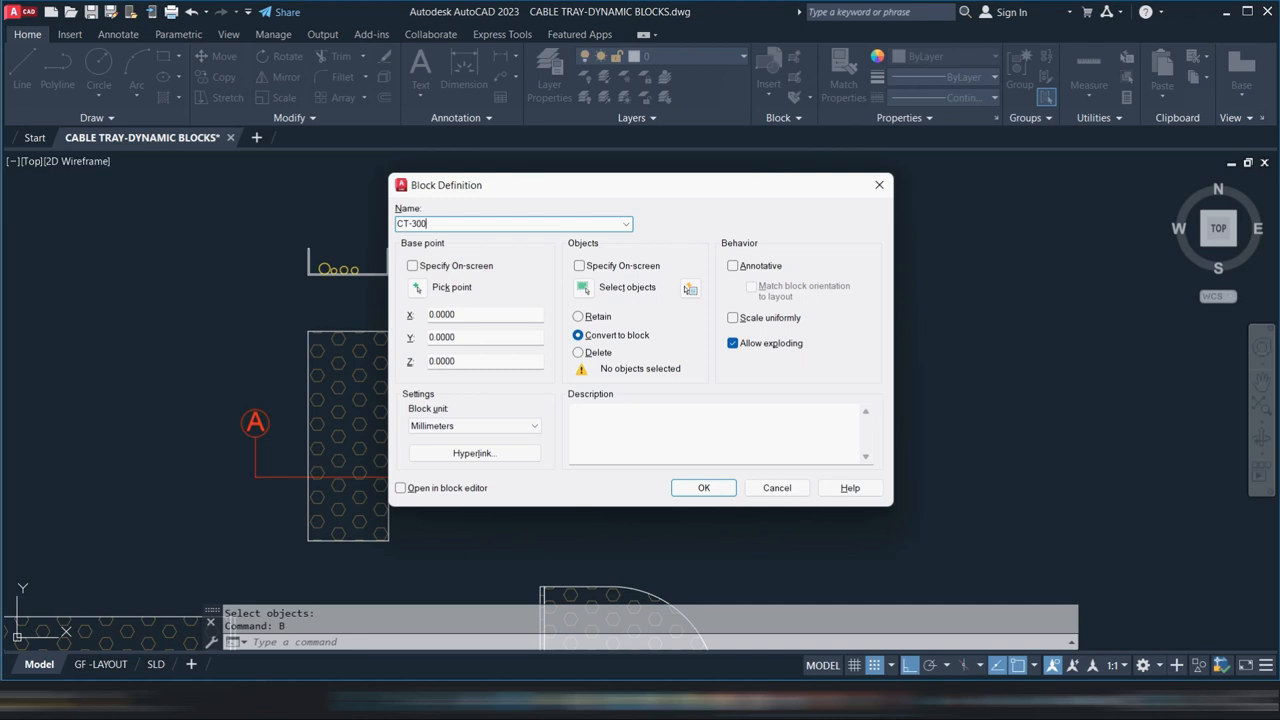
{"action": "type", "text": "X100"}
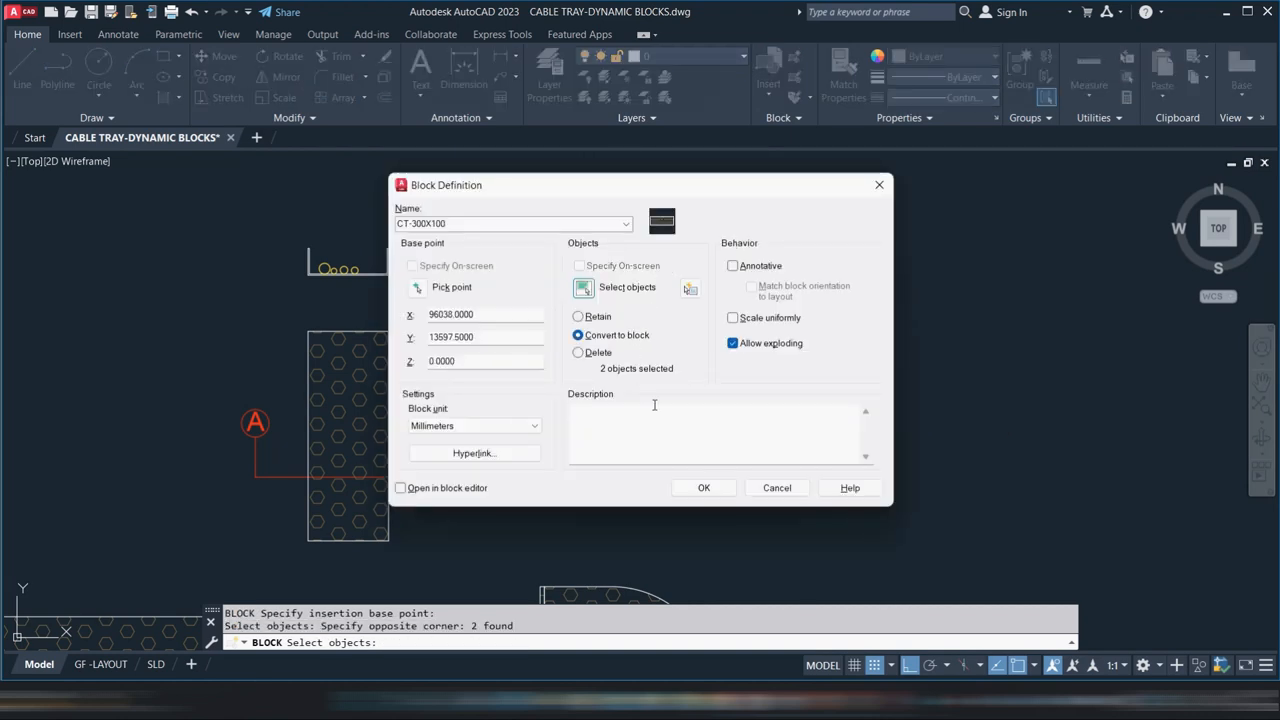
{"action": "left_click", "coordinate": [704, 488]}
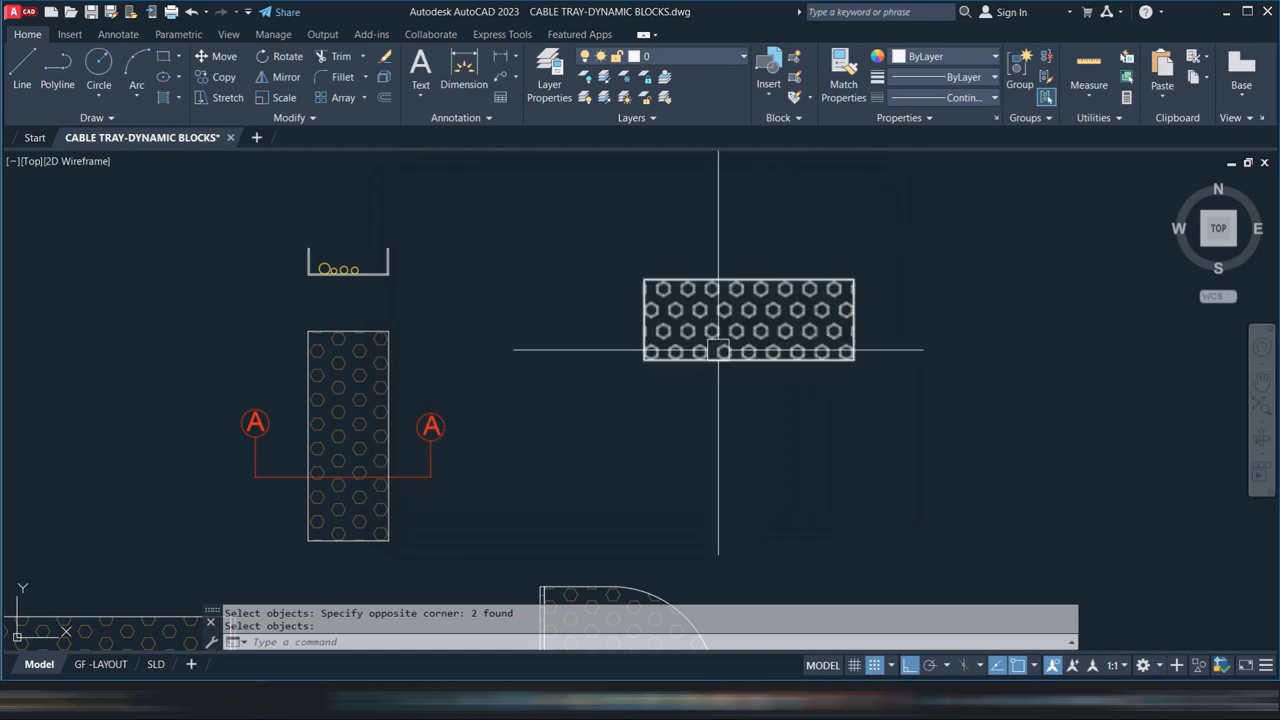
- Open the CT-300X100 tray block in the Block Editor from its right-click menu
{"action": "key", "text": "Escape"}
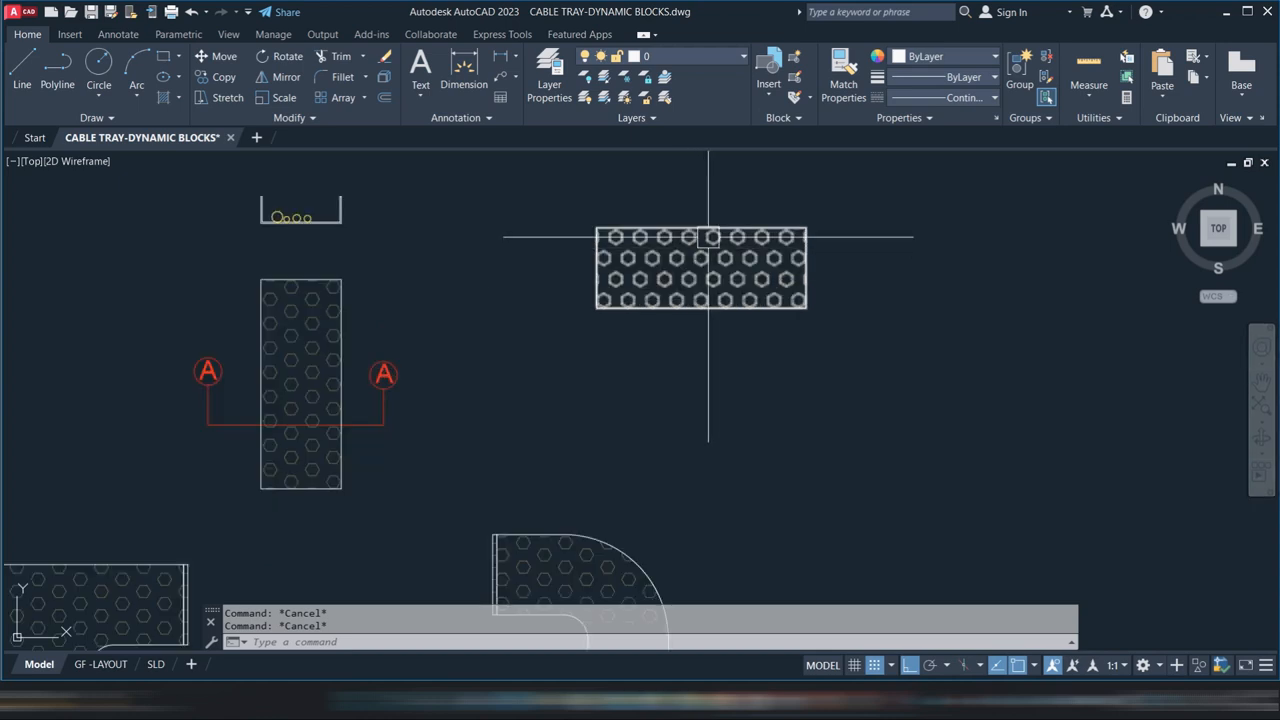
{"action": "right_click", "coordinate": [636, 268]}
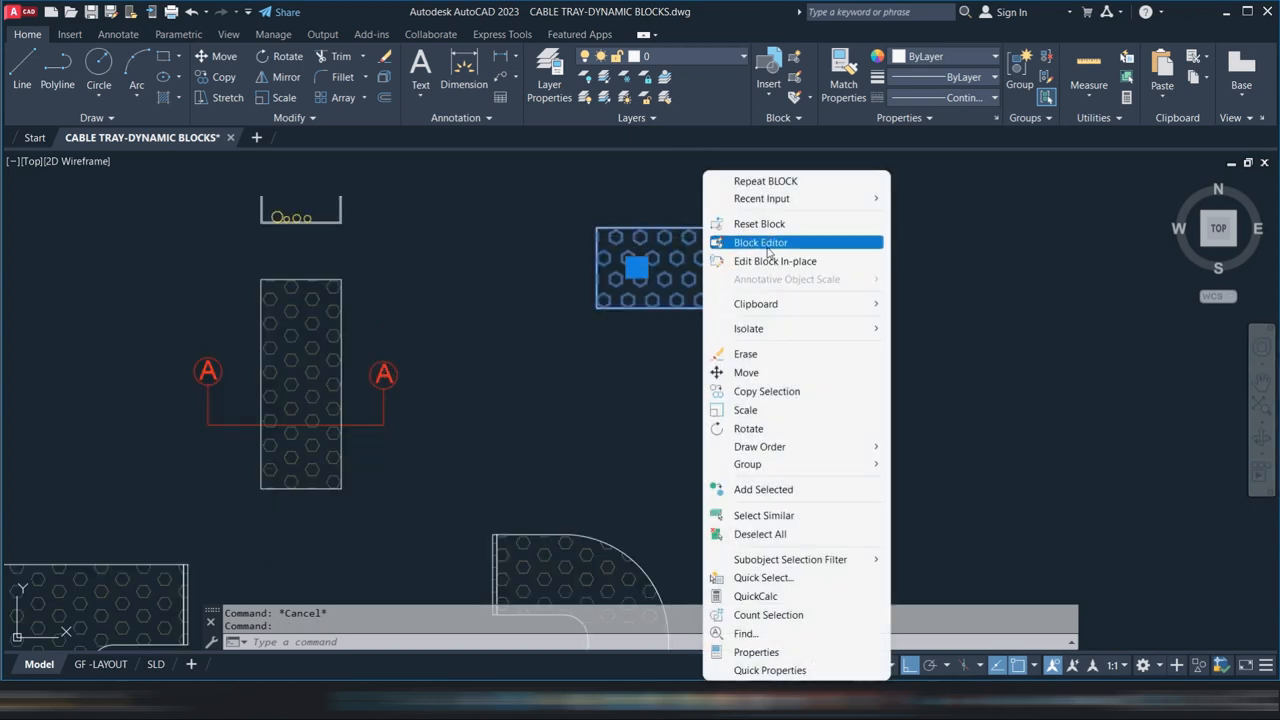
{"action": "left_click", "coordinate": [760, 242]}
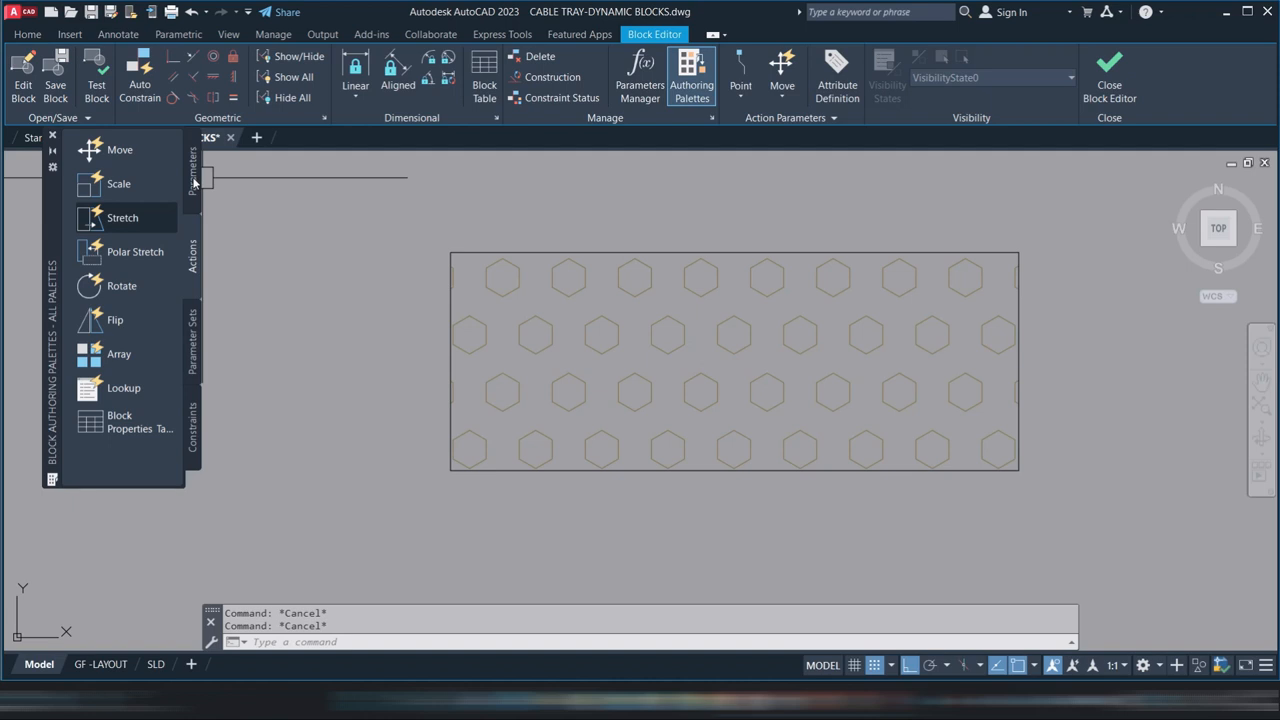
{"action": "mouse_move", "coordinate": [120, 184]}
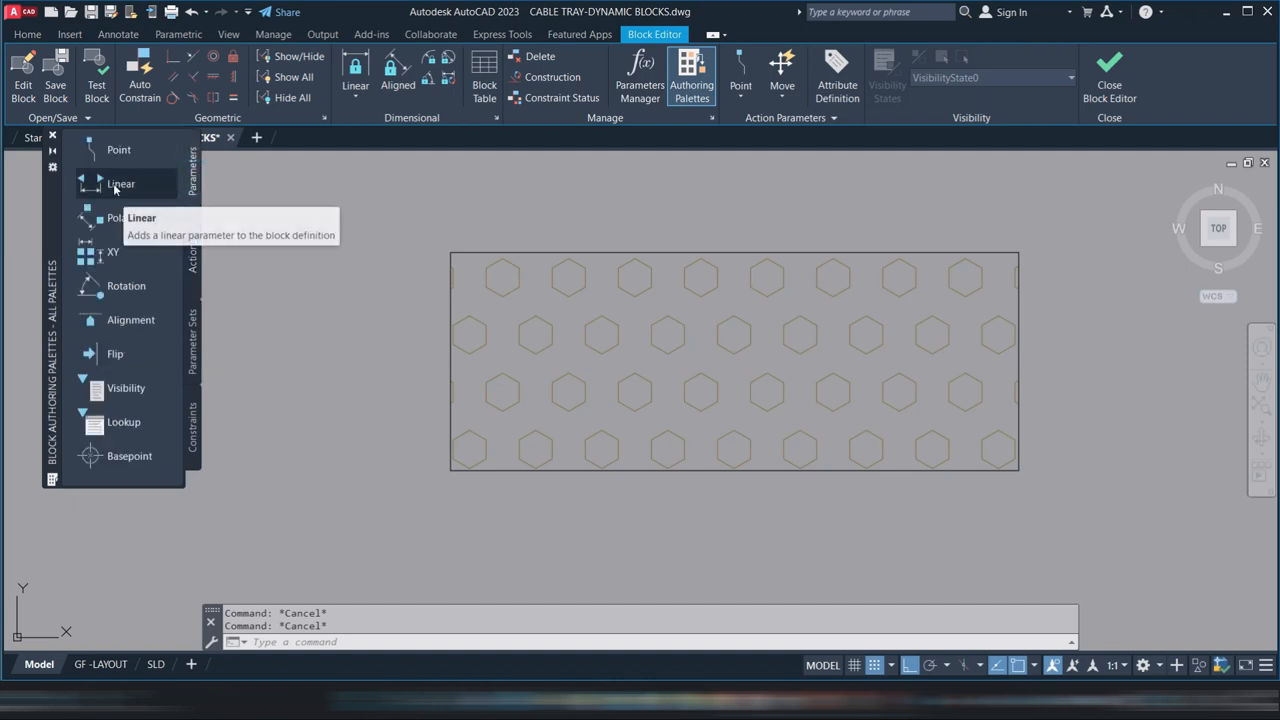
- Place a Linear parameter Distance1 starting at the tray's left edge midpoint
{"action": "left_click", "coordinate": [120, 184]}
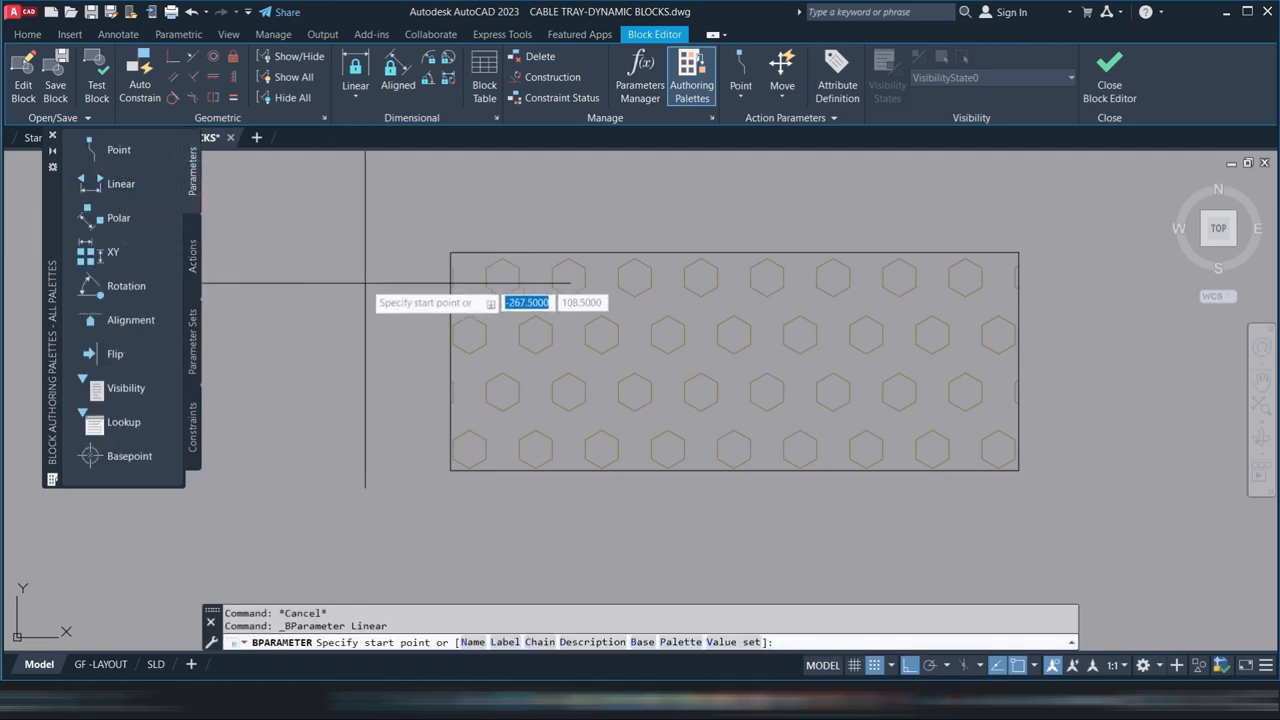
{"action": "mouse_move", "coordinate": [736, 360]}
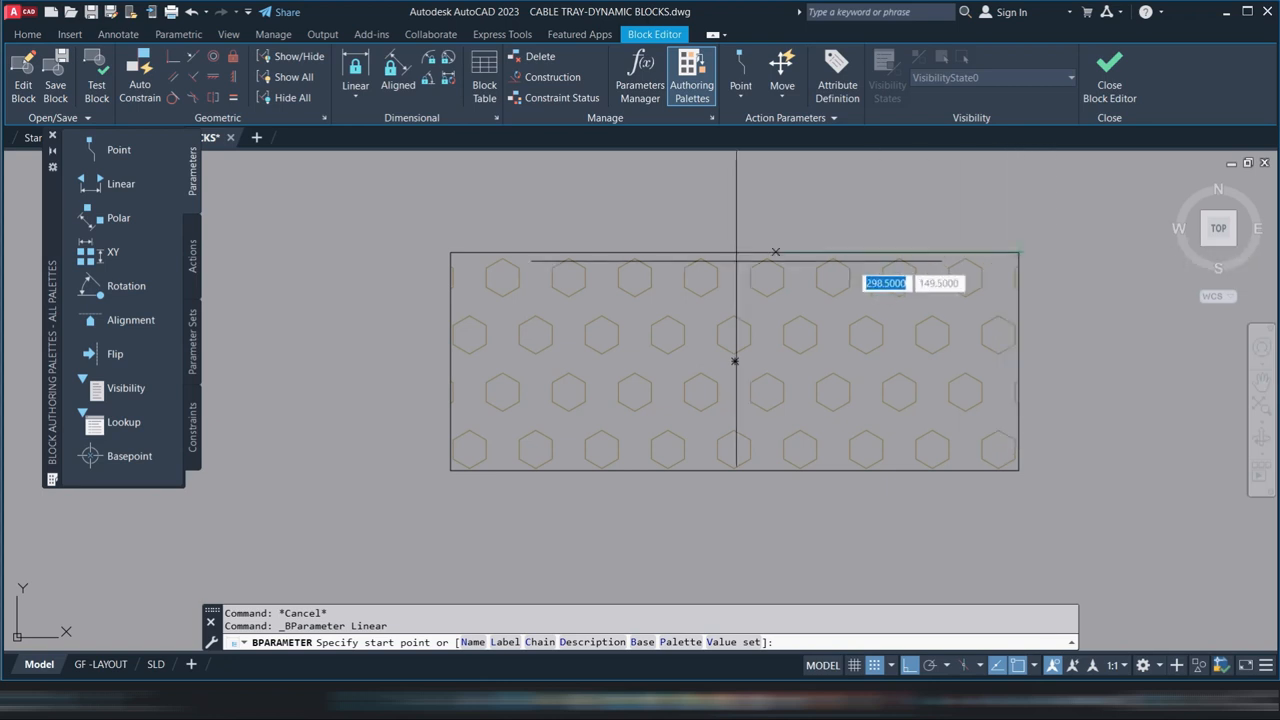
{"action": "mouse_move", "coordinate": [452, 360]}
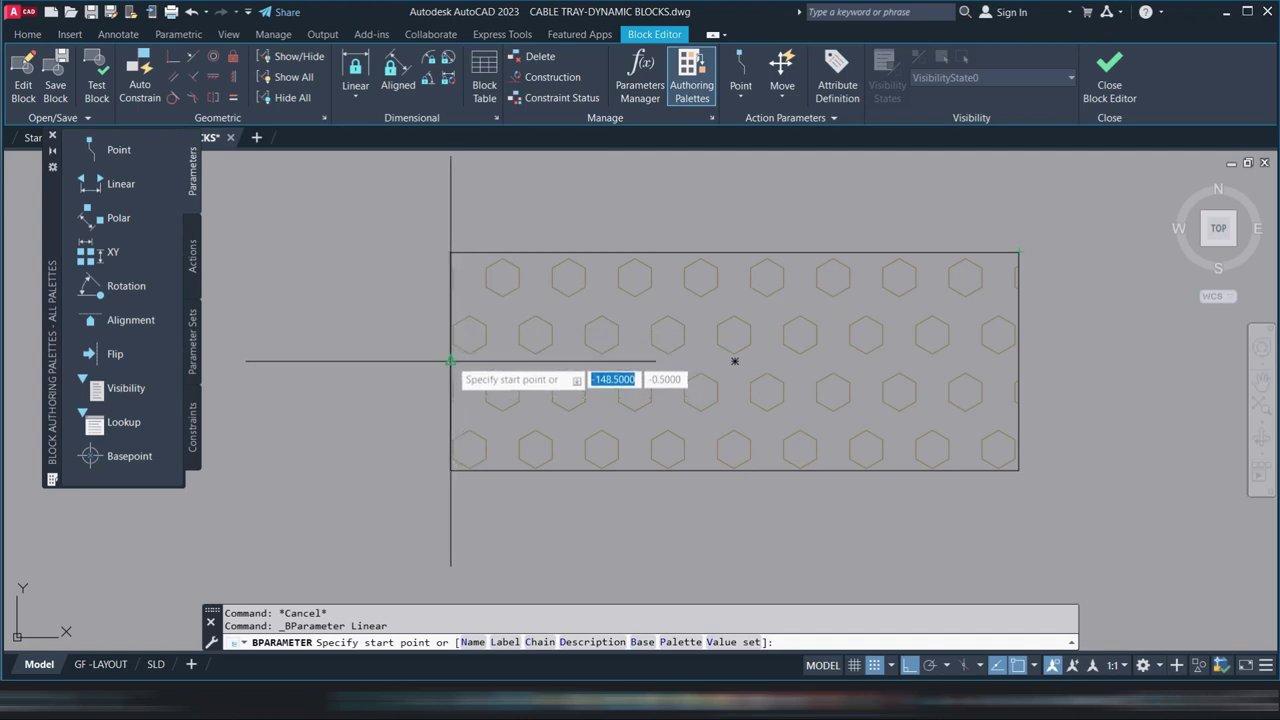
{"action": "left_click", "coordinate": [452, 360]}
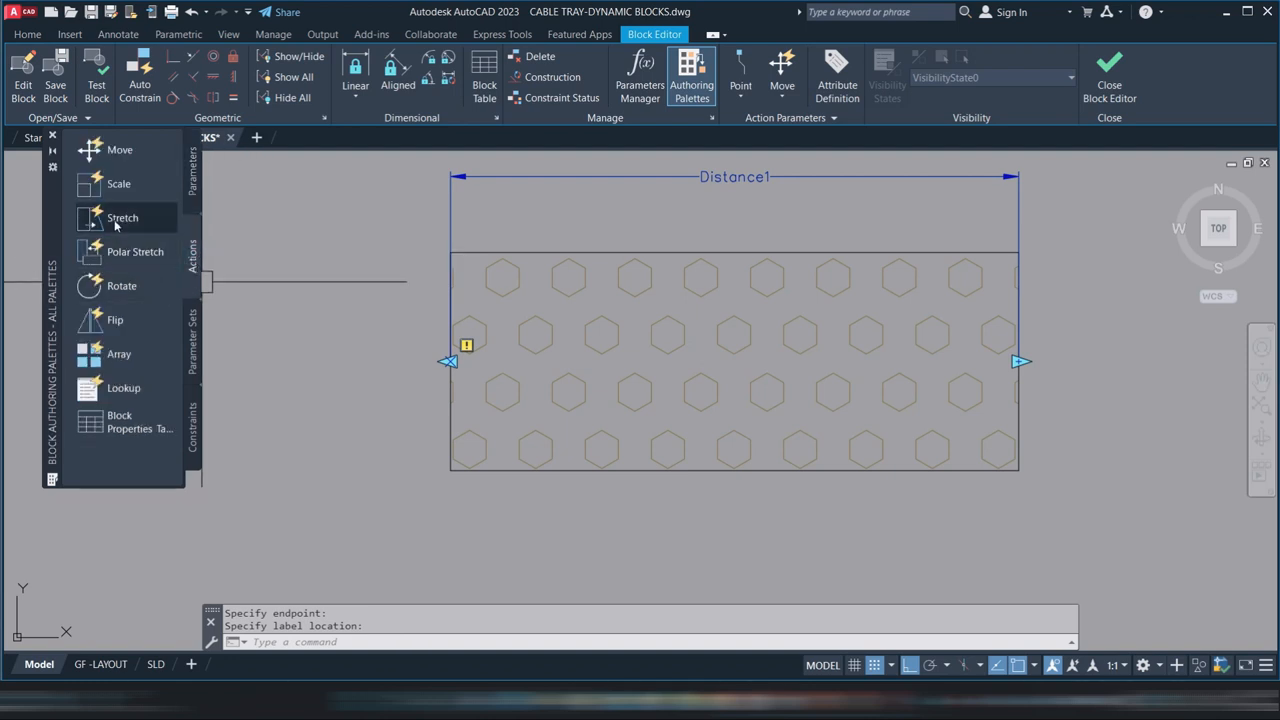
- Add a Stretch action on Distance1 covering the tray's left-end geometry
{"action": "left_click", "coordinate": [122, 218]}
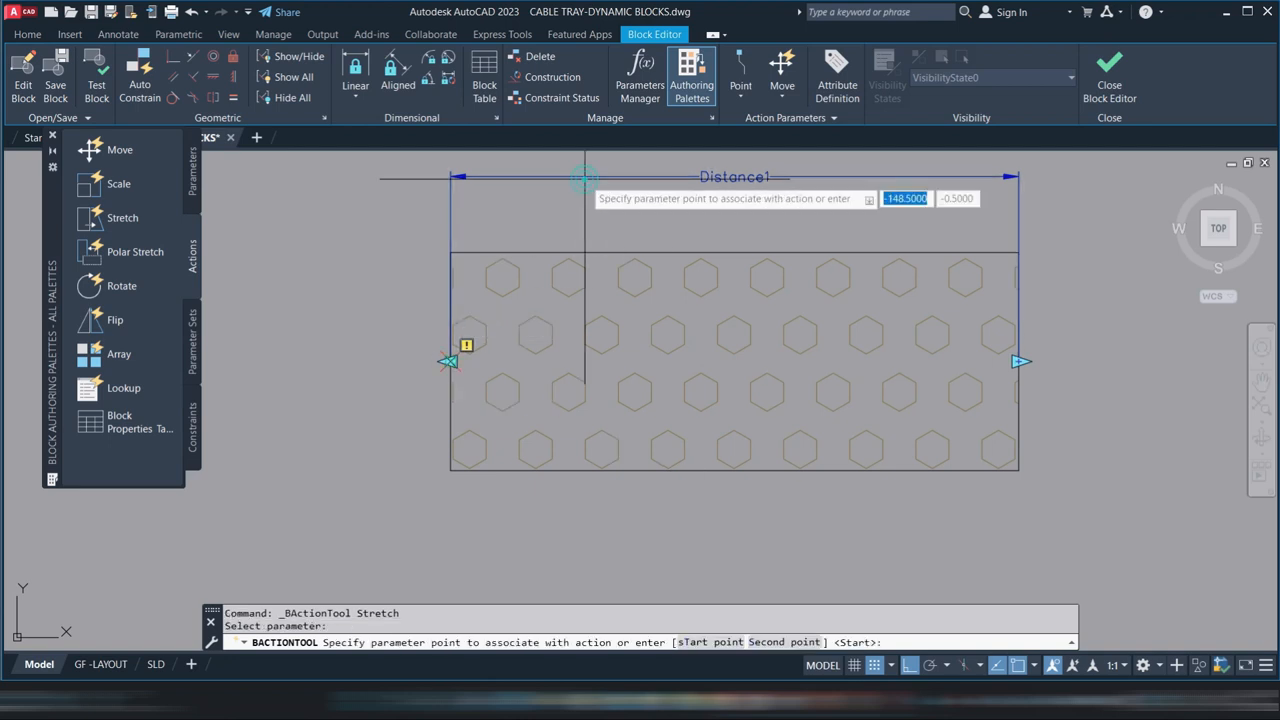
{"action": "mouse_move", "coordinate": [1018, 362]}
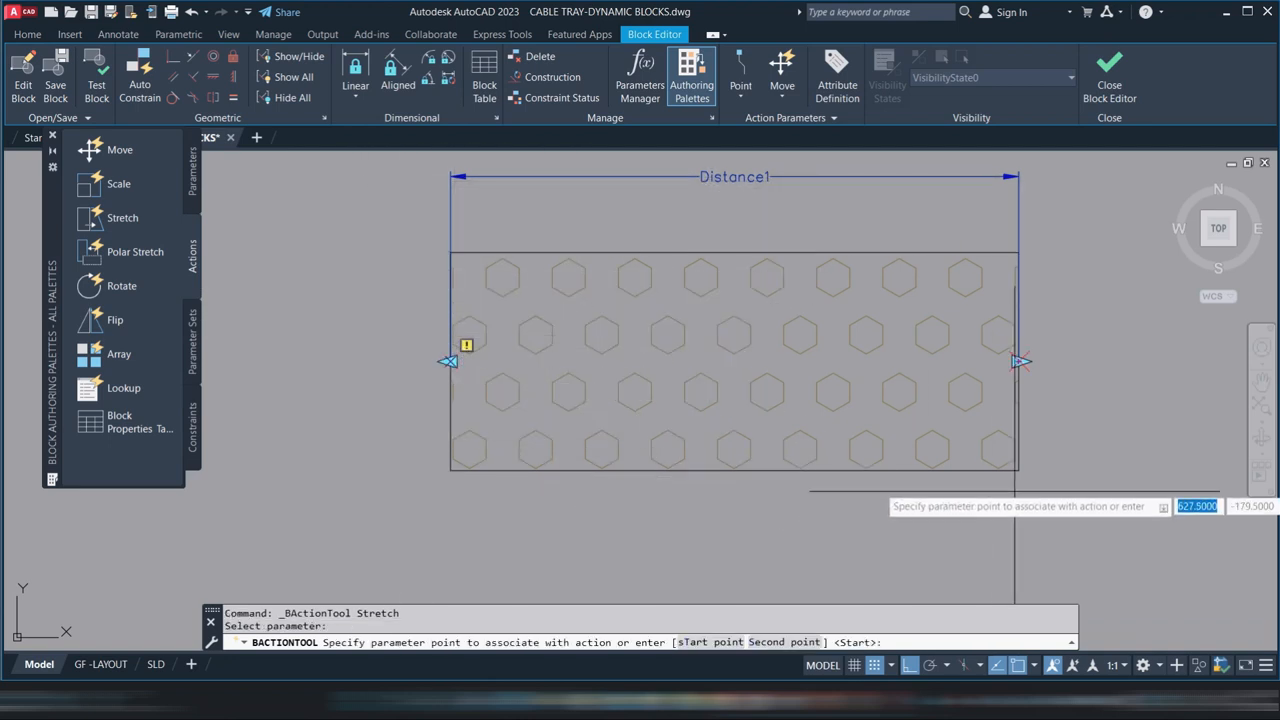
{"action": "mouse_move", "coordinate": [736, 362]}
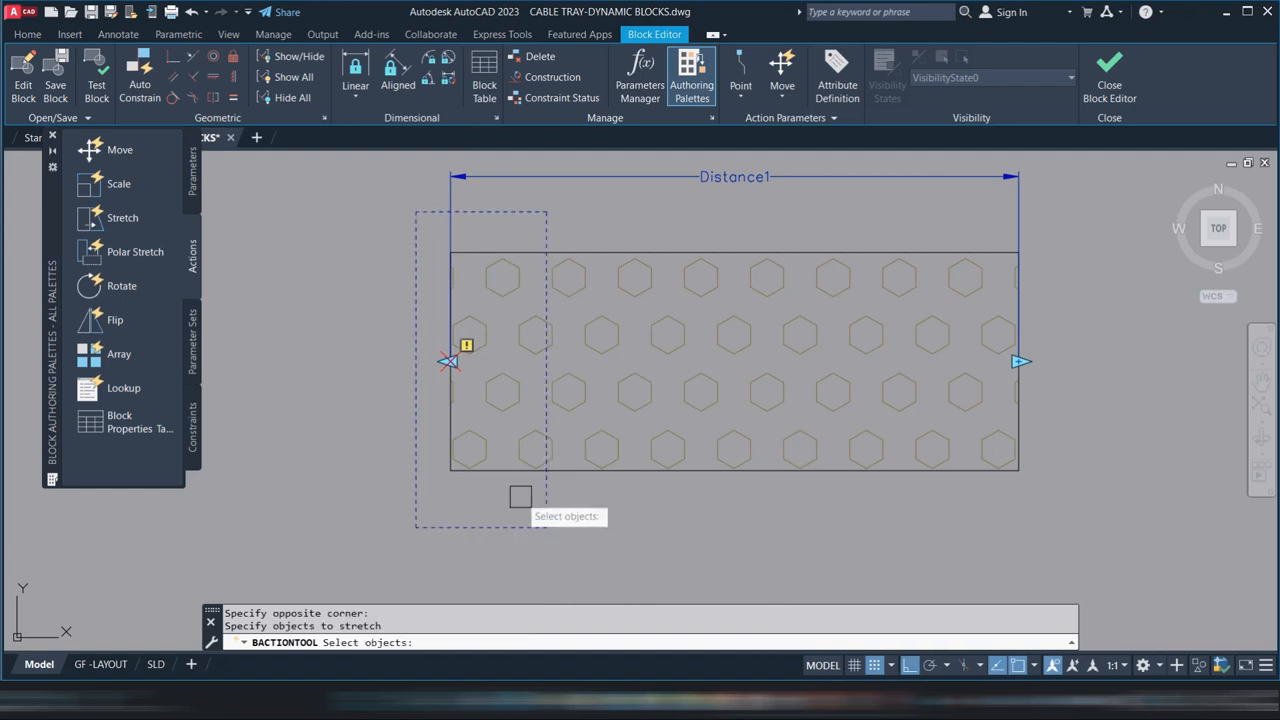
{"action": "left_click", "coordinate": [428, 236]}
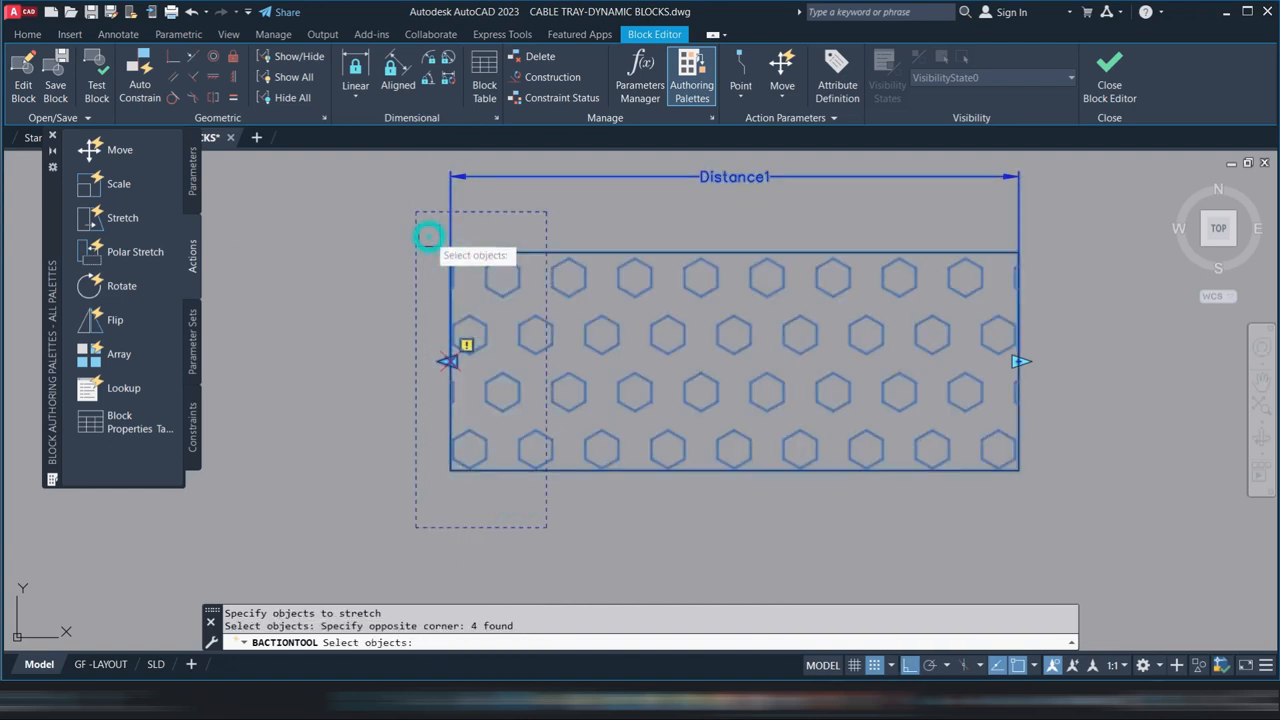
{"action": "mouse_move", "coordinate": [476, 248]}
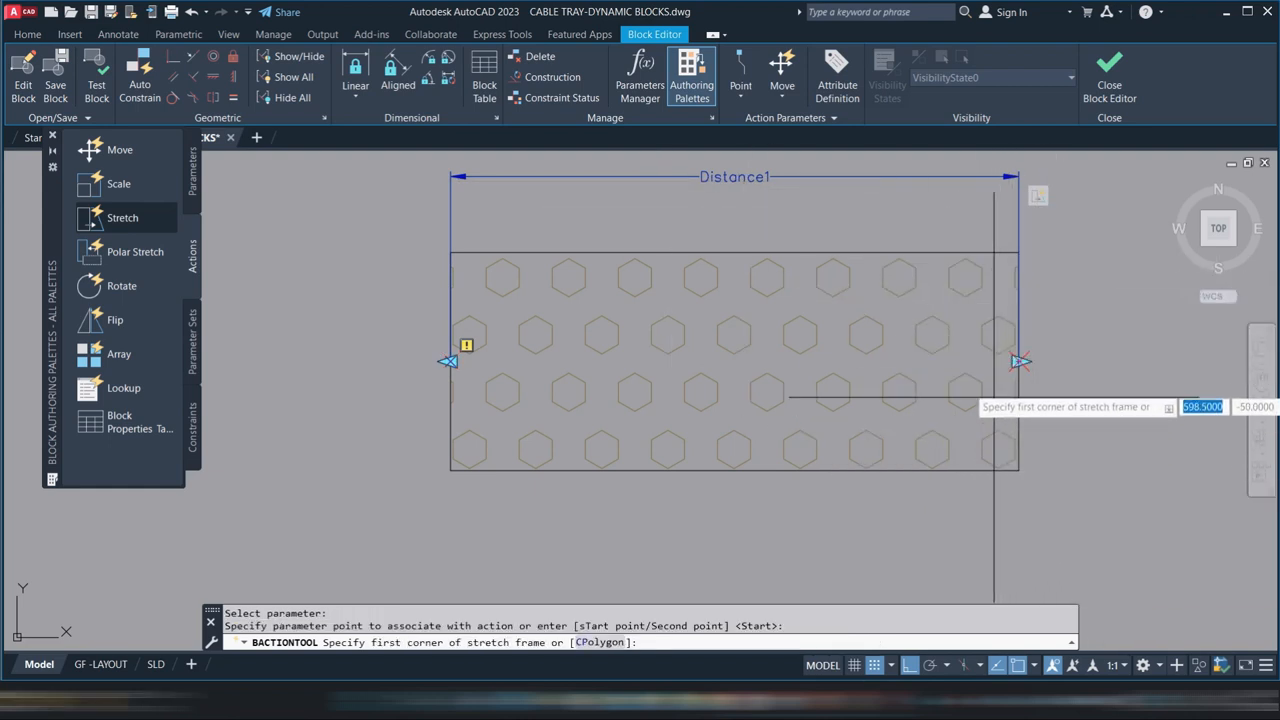
- Add a second Stretch action framing and selecting the tray's right-end objects
{"action": "left_click", "coordinate": [952, 216]}
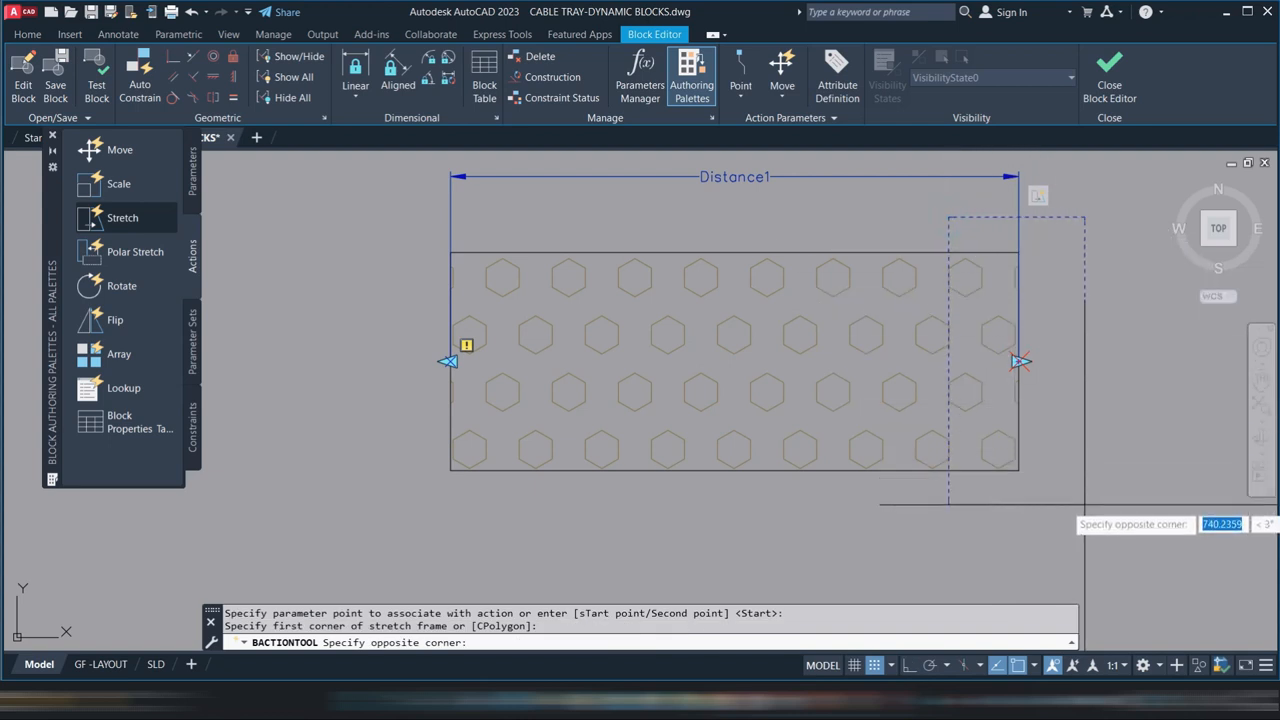
{"action": "left_click", "coordinate": [1024, 430]}
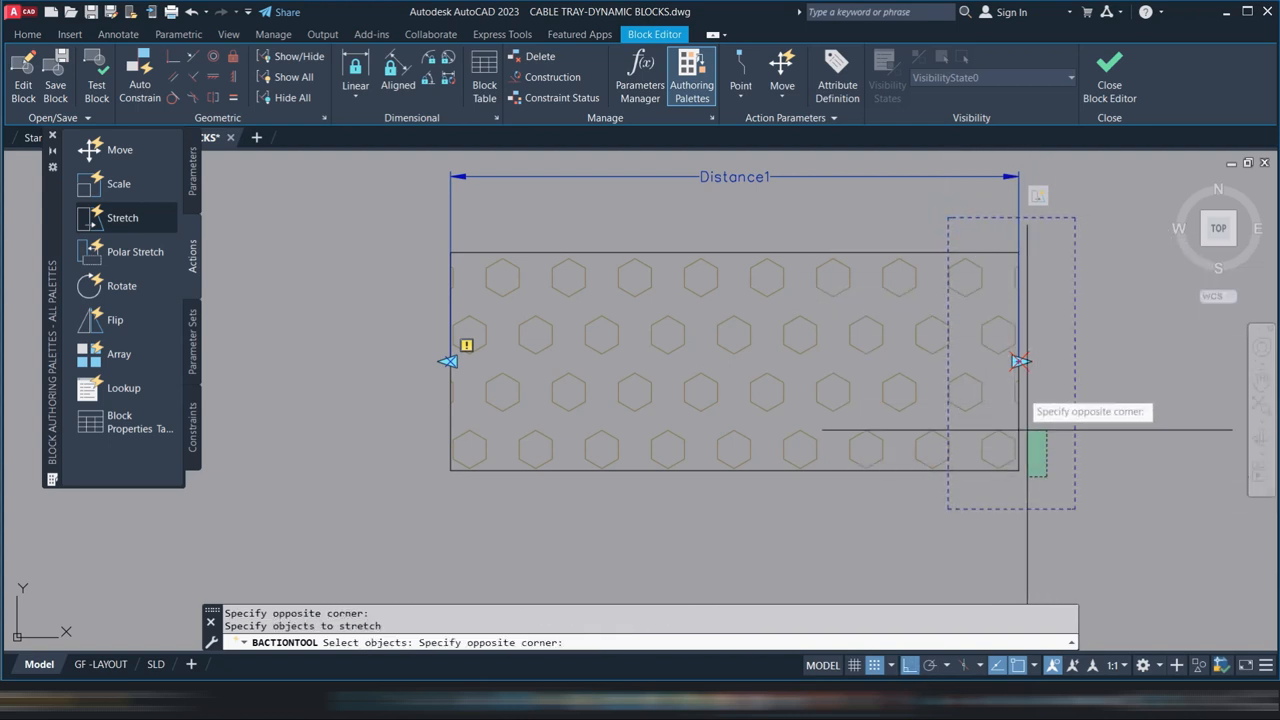
{"action": "left_click", "coordinate": [1044, 196]}
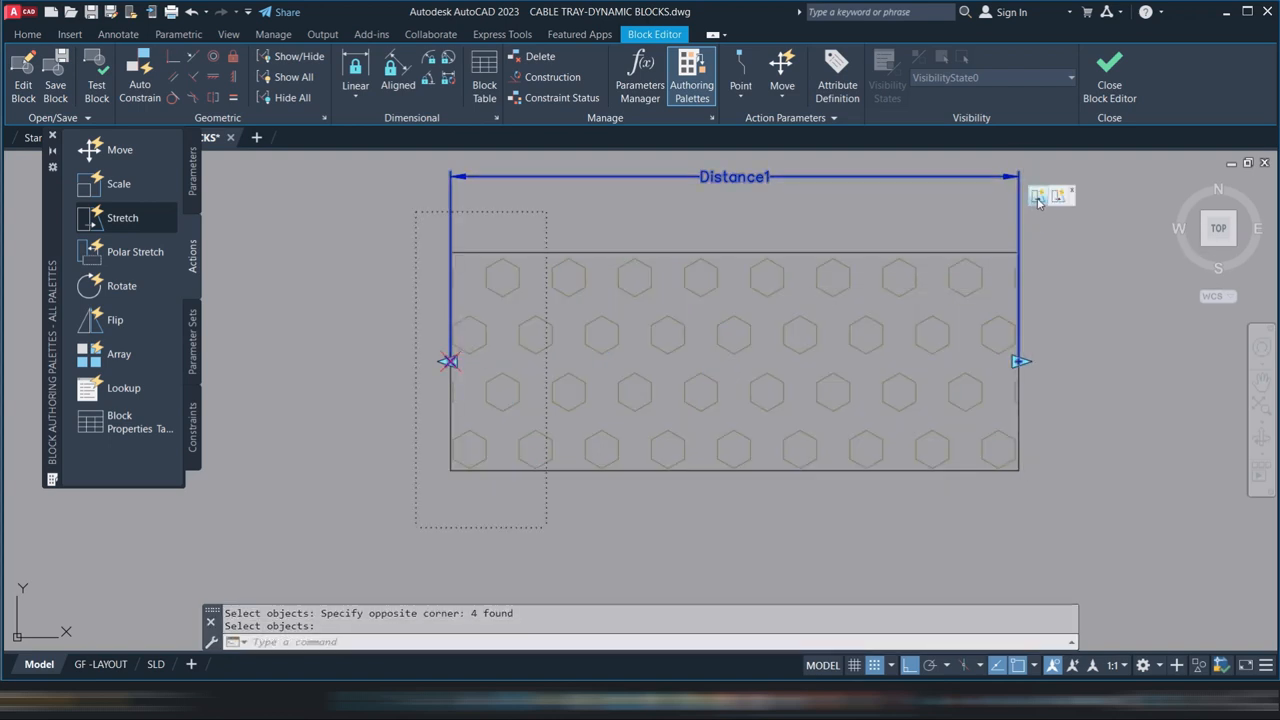
{"action": "mouse_move", "coordinate": [1038, 196]}
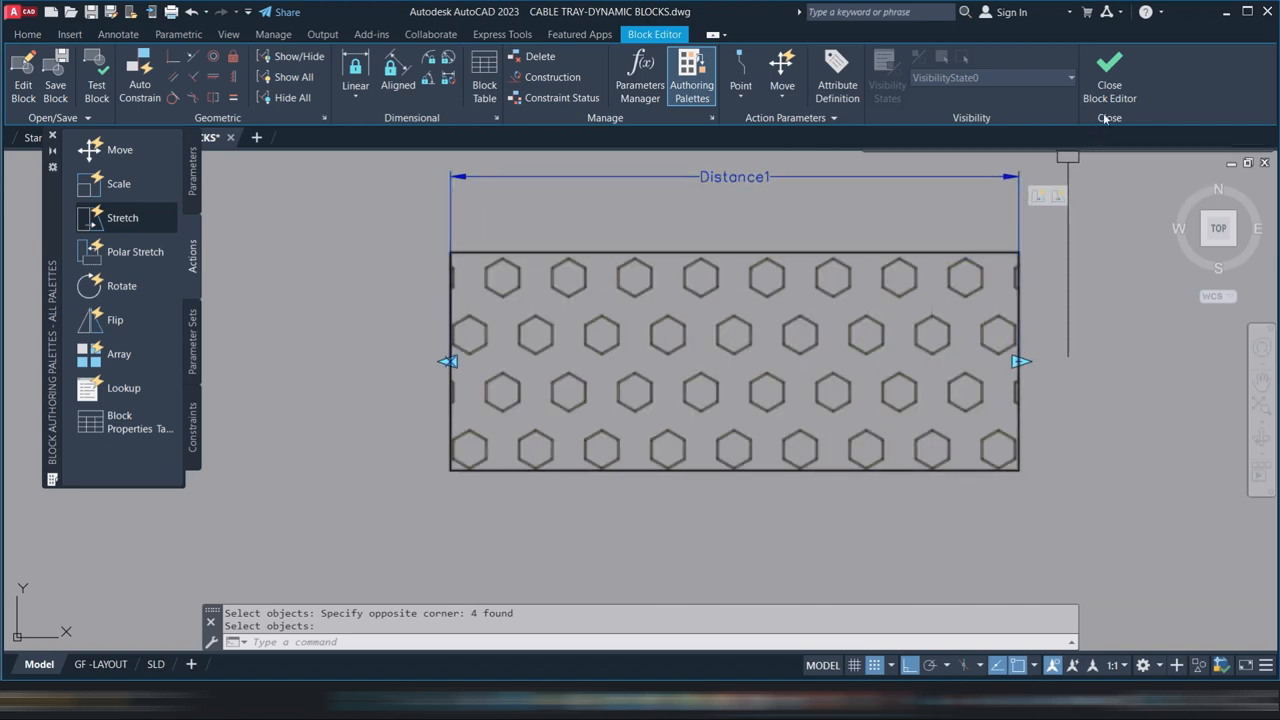
{"action": "mouse_move", "coordinate": [1108, 76]}
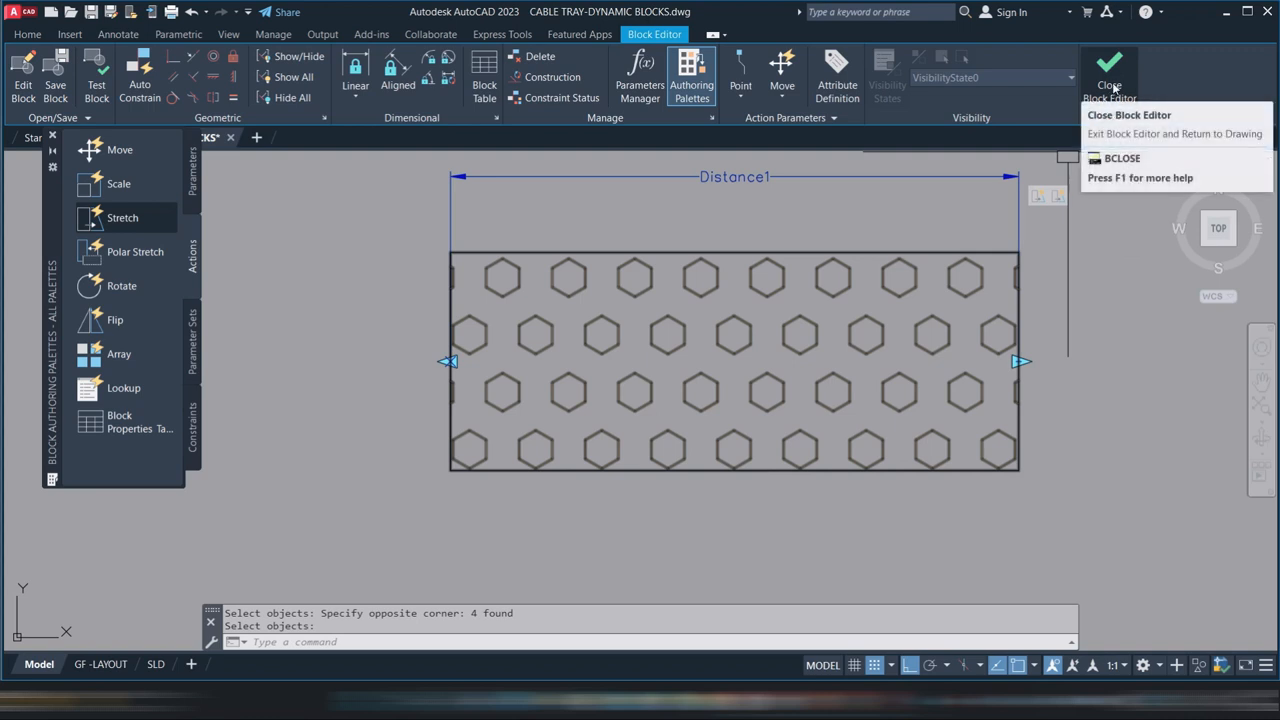
- Close the Block Editor, saving the changes to CT-300X100
{"action": "left_click", "coordinate": [1108, 76]}
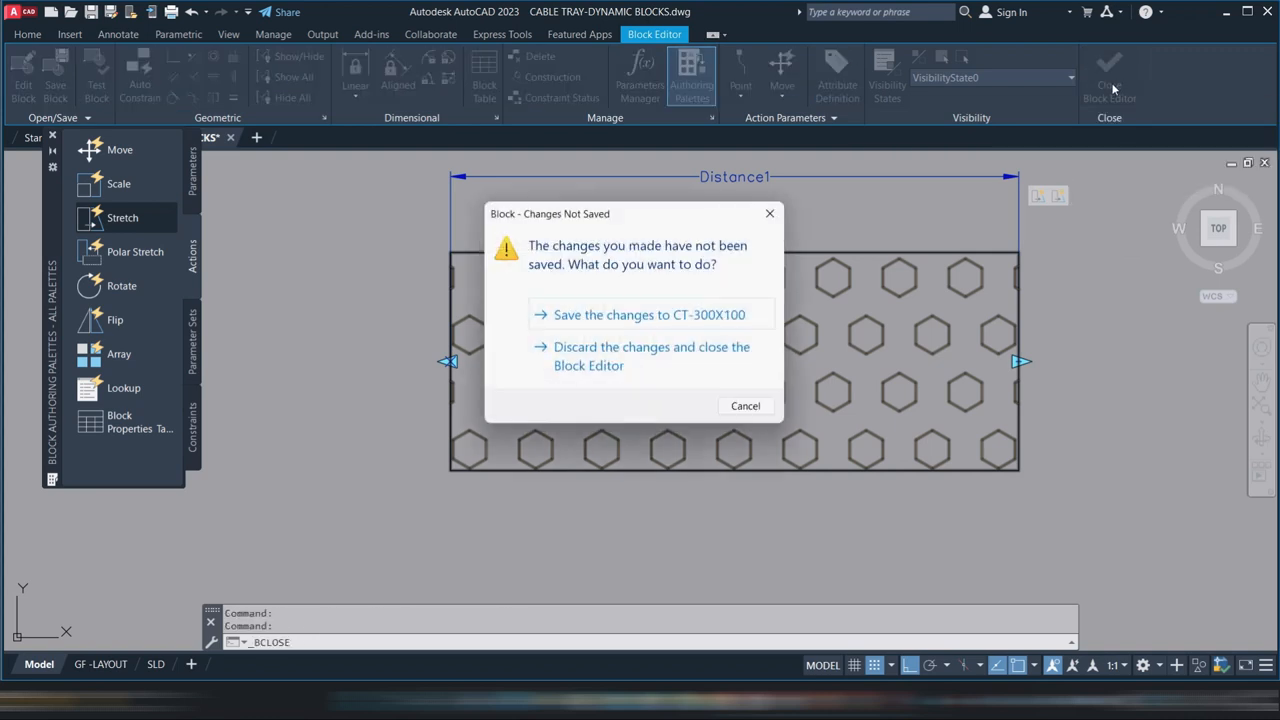
{"action": "left_click", "coordinate": [652, 356]}
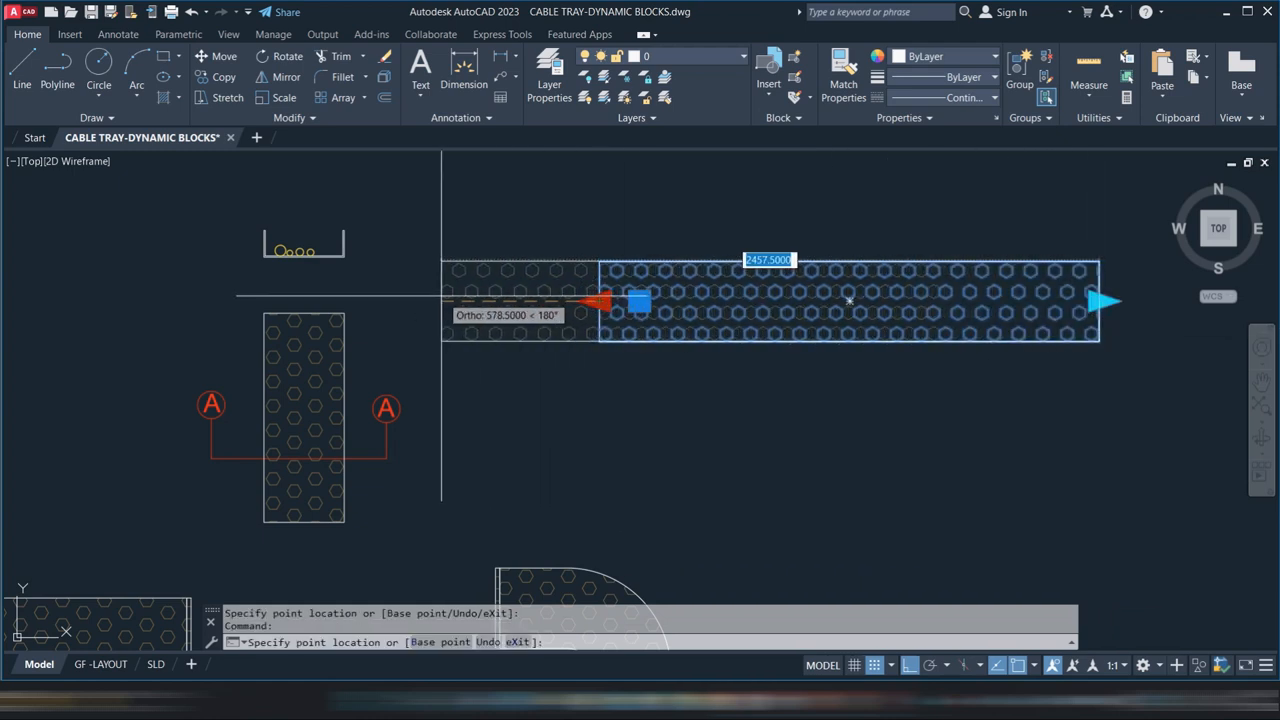
- End the grip stretch and select the lengthened tray for moving onto the floor plan
{"action": "key", "text": "Escape"}
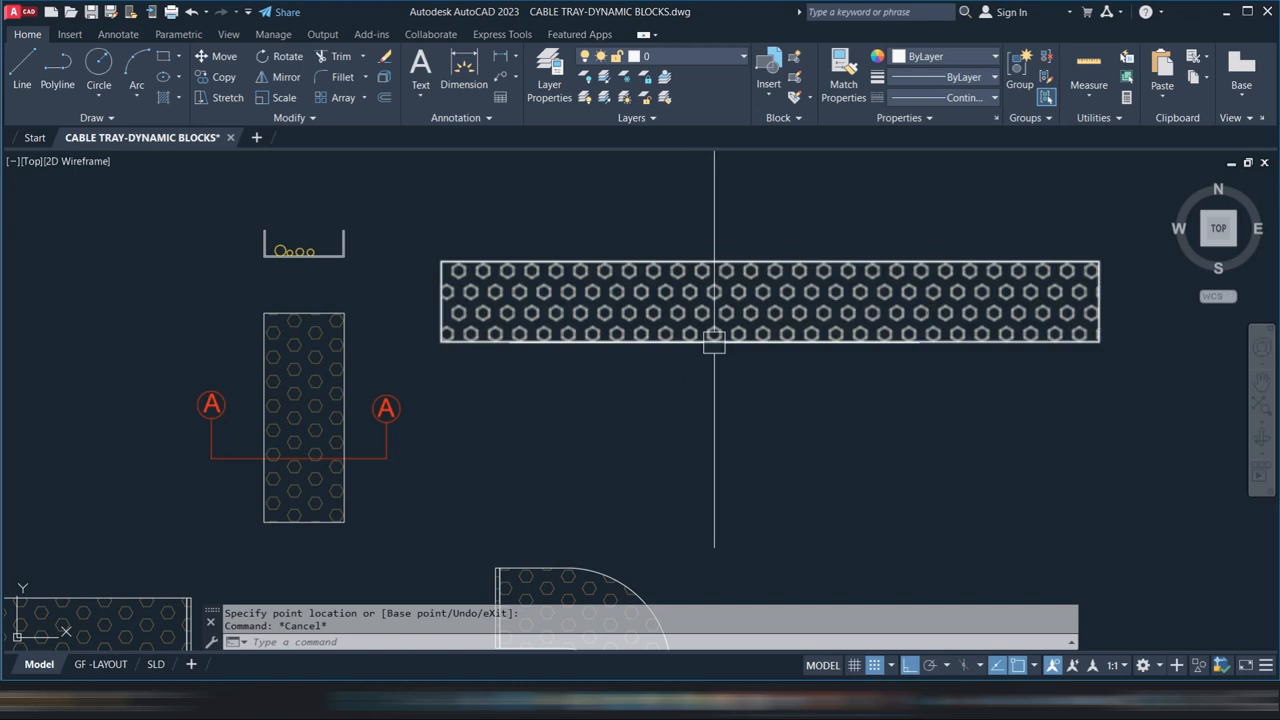
{"action": "left_click", "coordinate": [680, 276]}
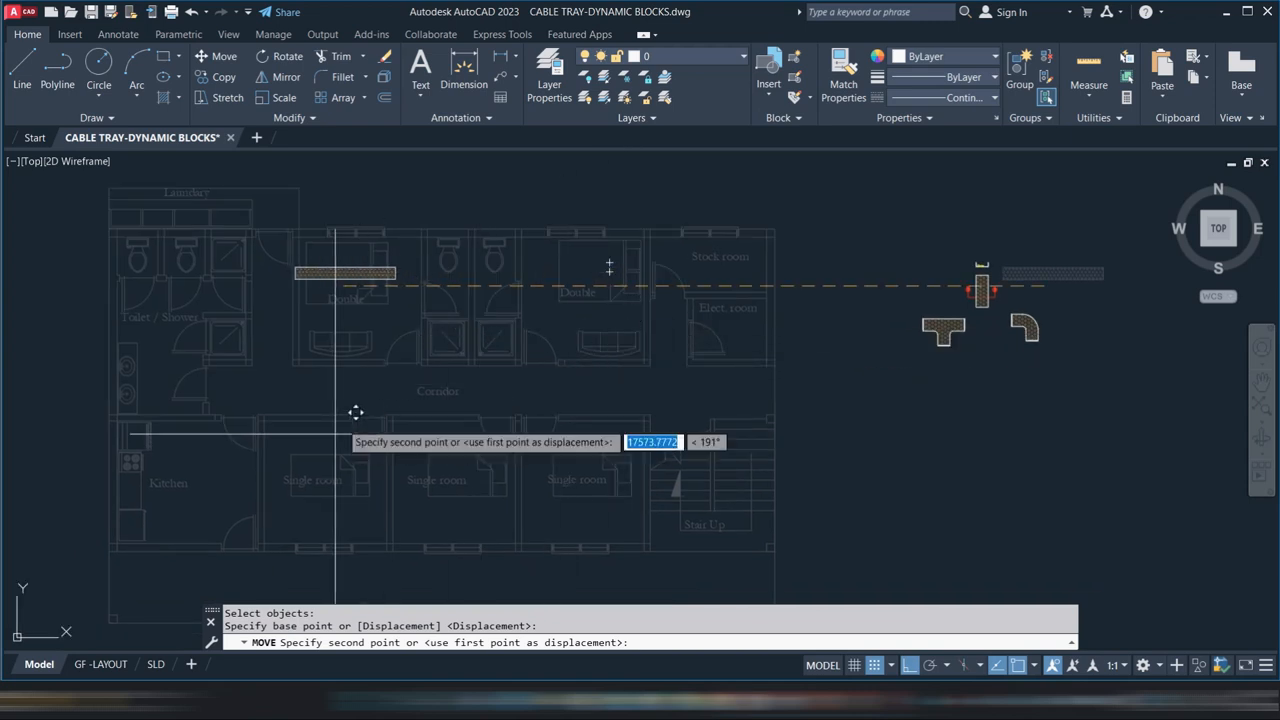
{"action": "mouse_move", "coordinate": [384, 430]}
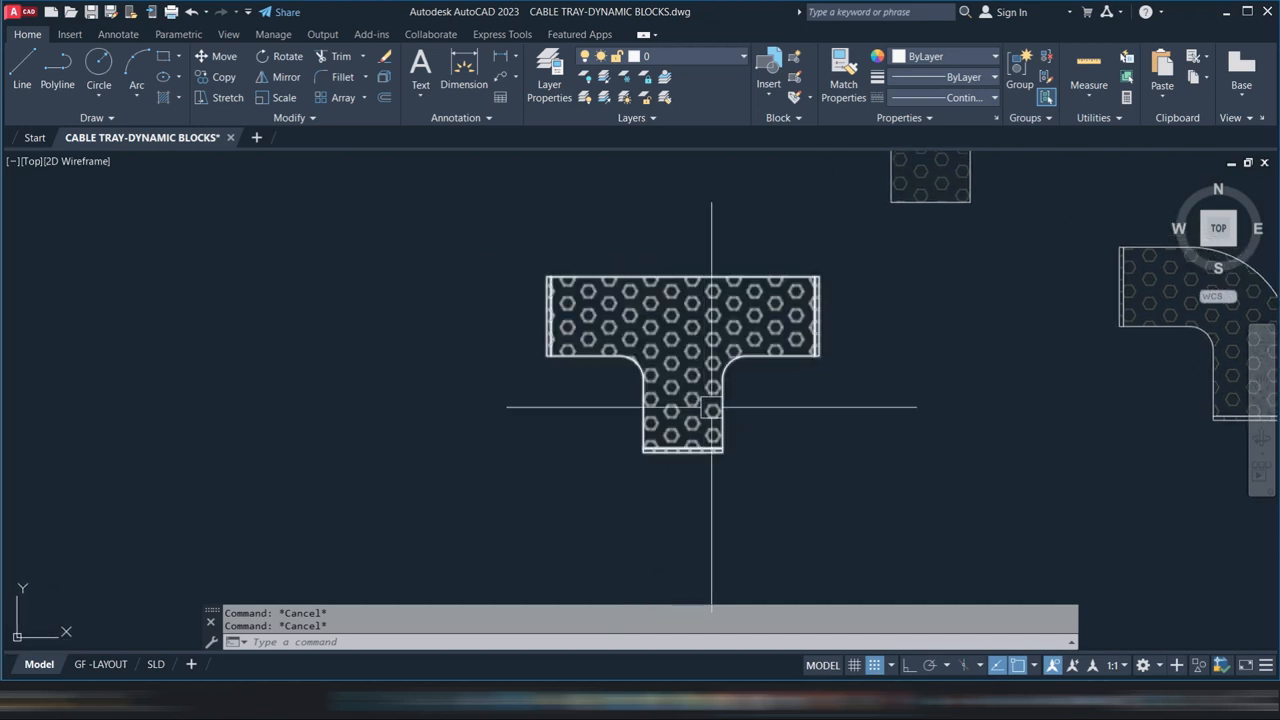
{"action": "mouse_move", "coordinate": [696, 408]}
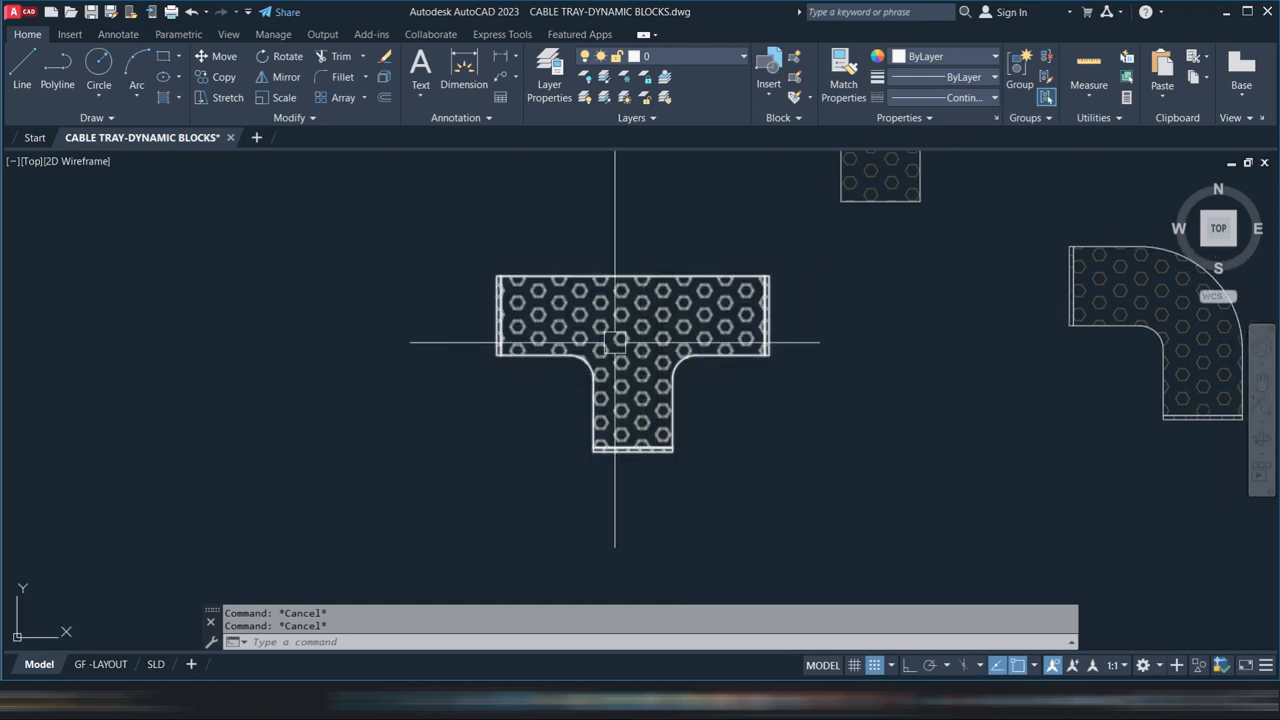
{"action": "mouse_move", "coordinate": [678, 376]}
{"action": "type", "text": "B"}
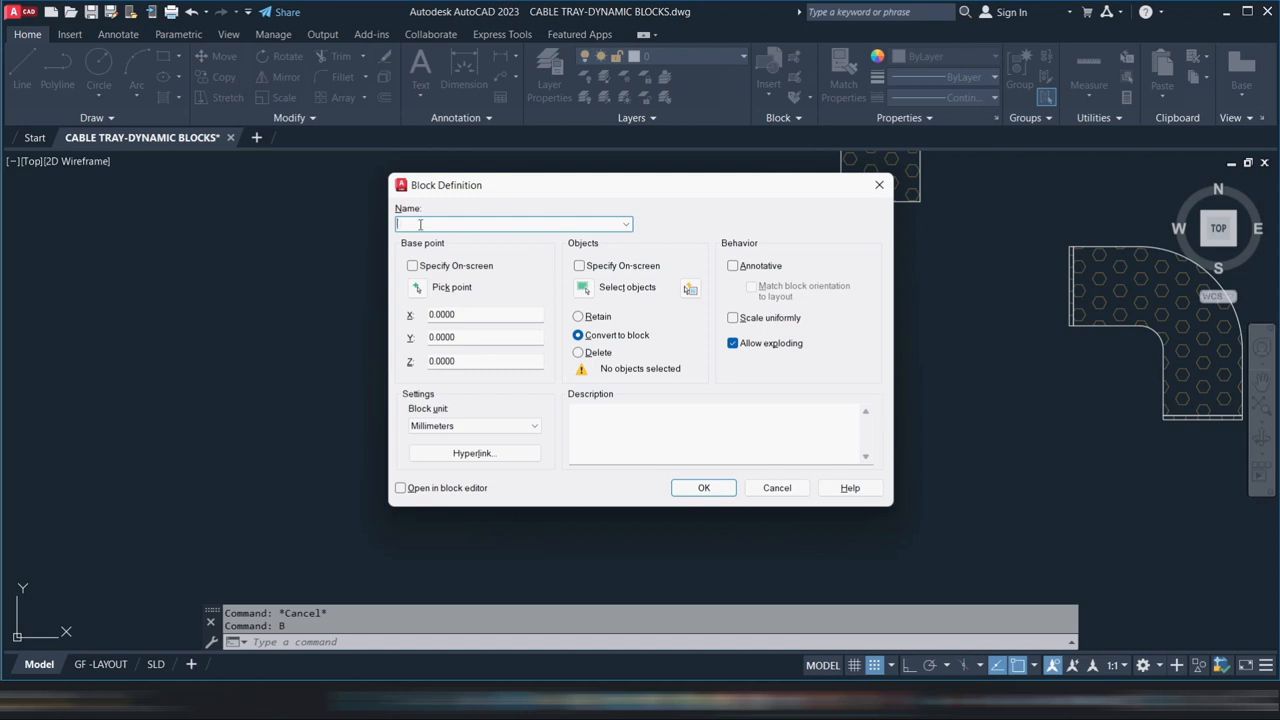
- Enter the T-piece block name ending in X100 in the Block Definition dialog
{"action": "type", "text": "F-300"}
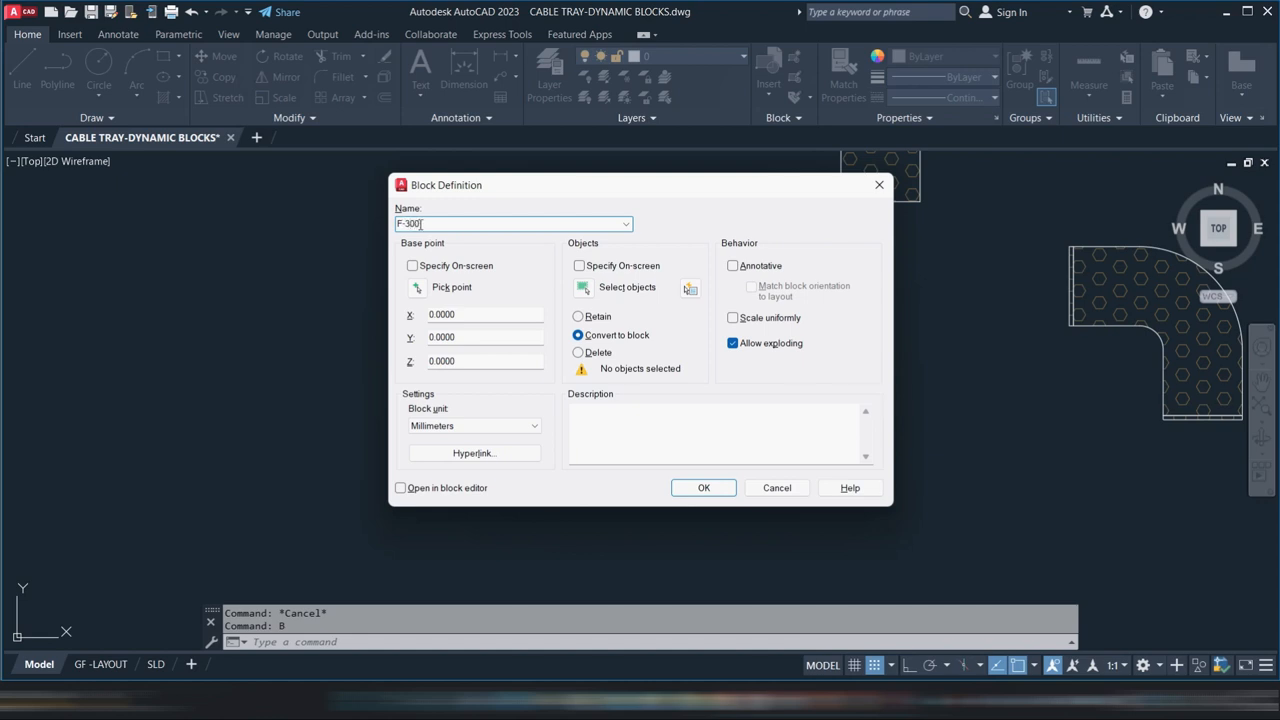
{"action": "type", "text": "X1"}
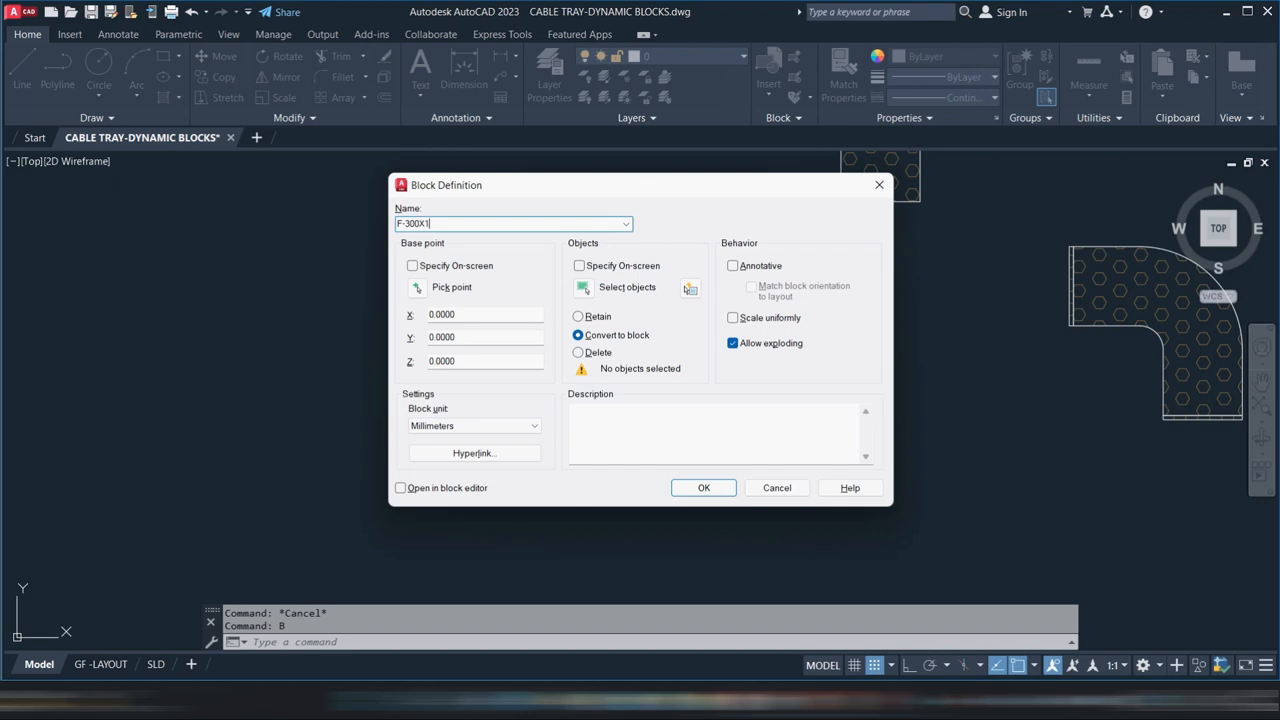
{"action": "type", "text": "00"}
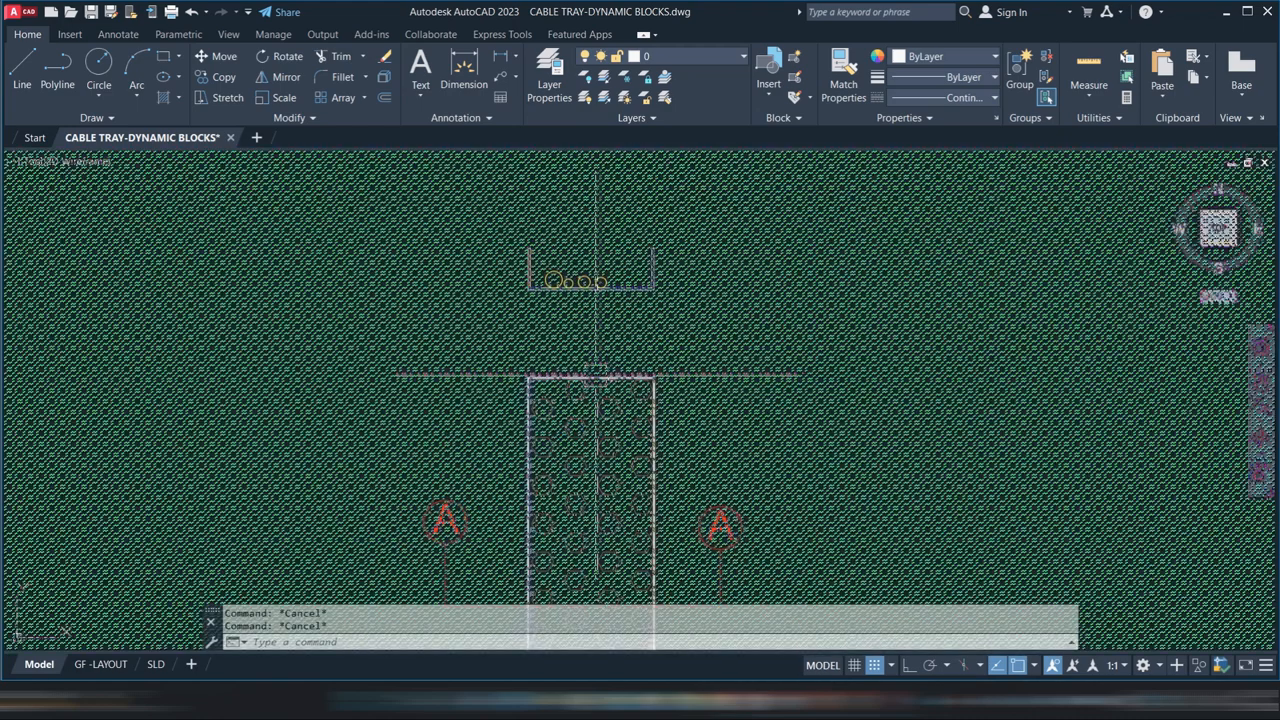
- Cancel a mistyped DIMLINEAR and select the tee tray block in the drawing
{"action": "type", "text": "DIL"}
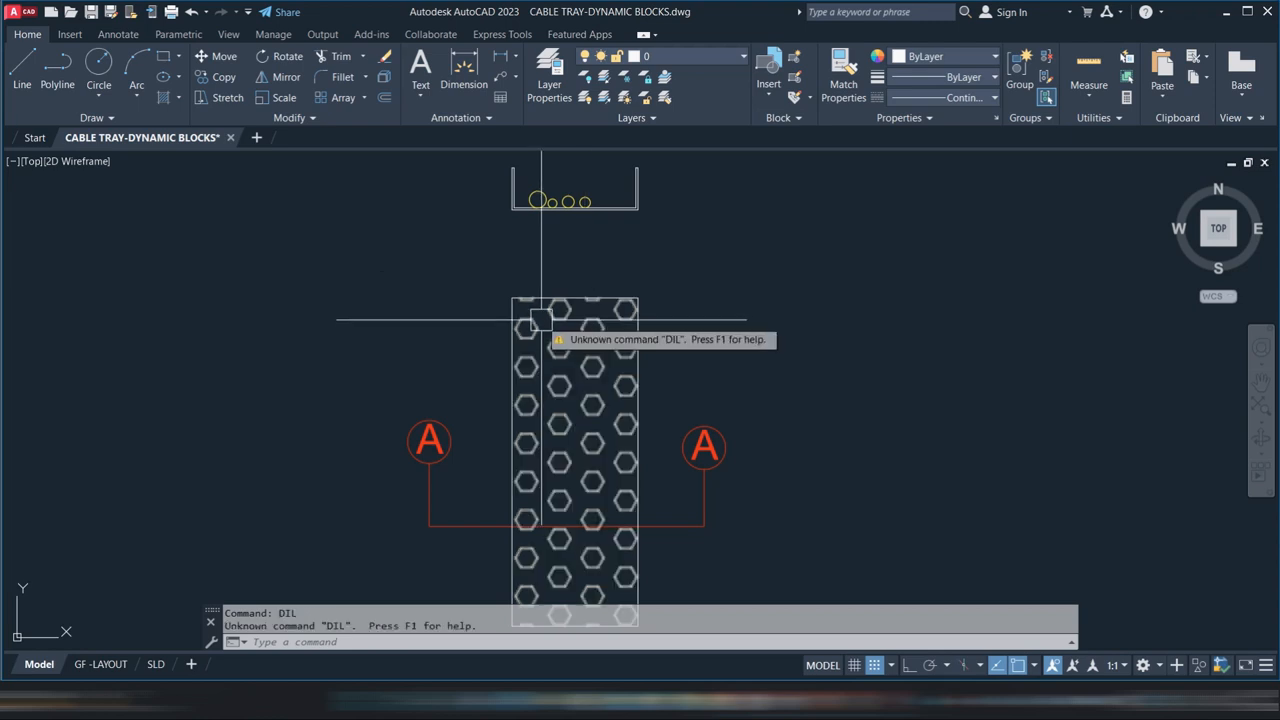
{"action": "key", "text": "Escape"}
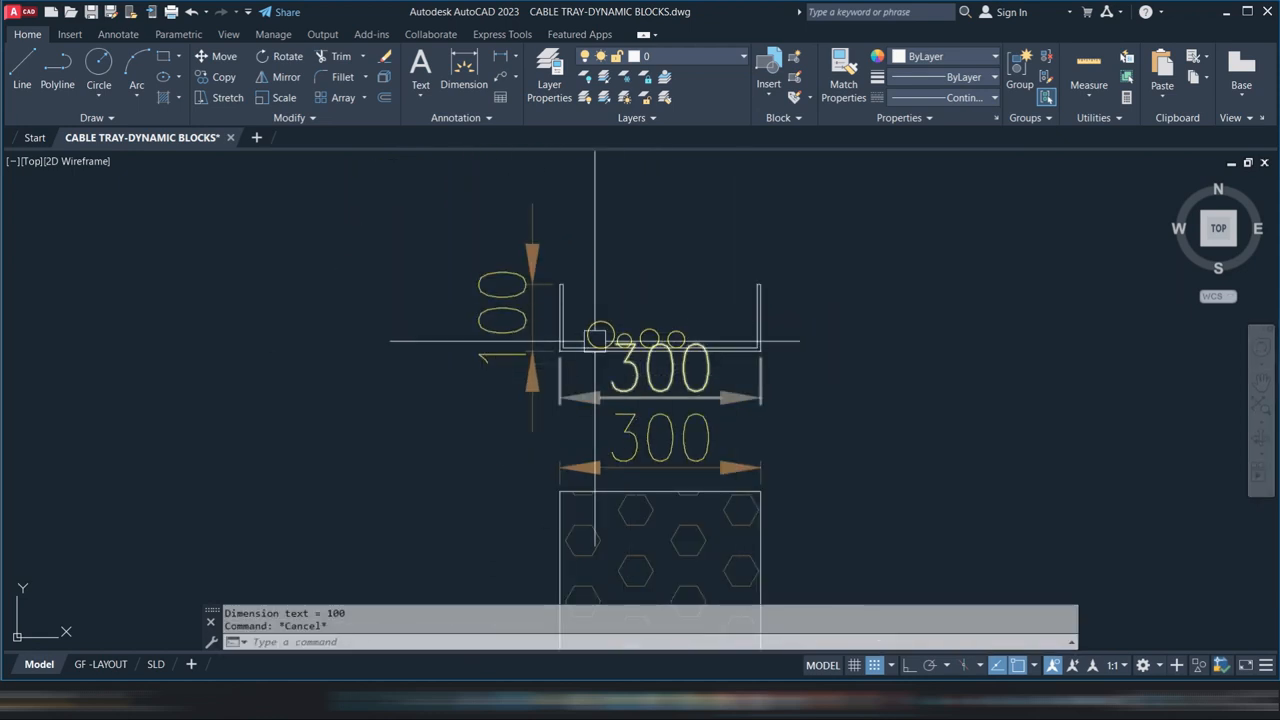
{"action": "left_click", "coordinate": [520, 350]}
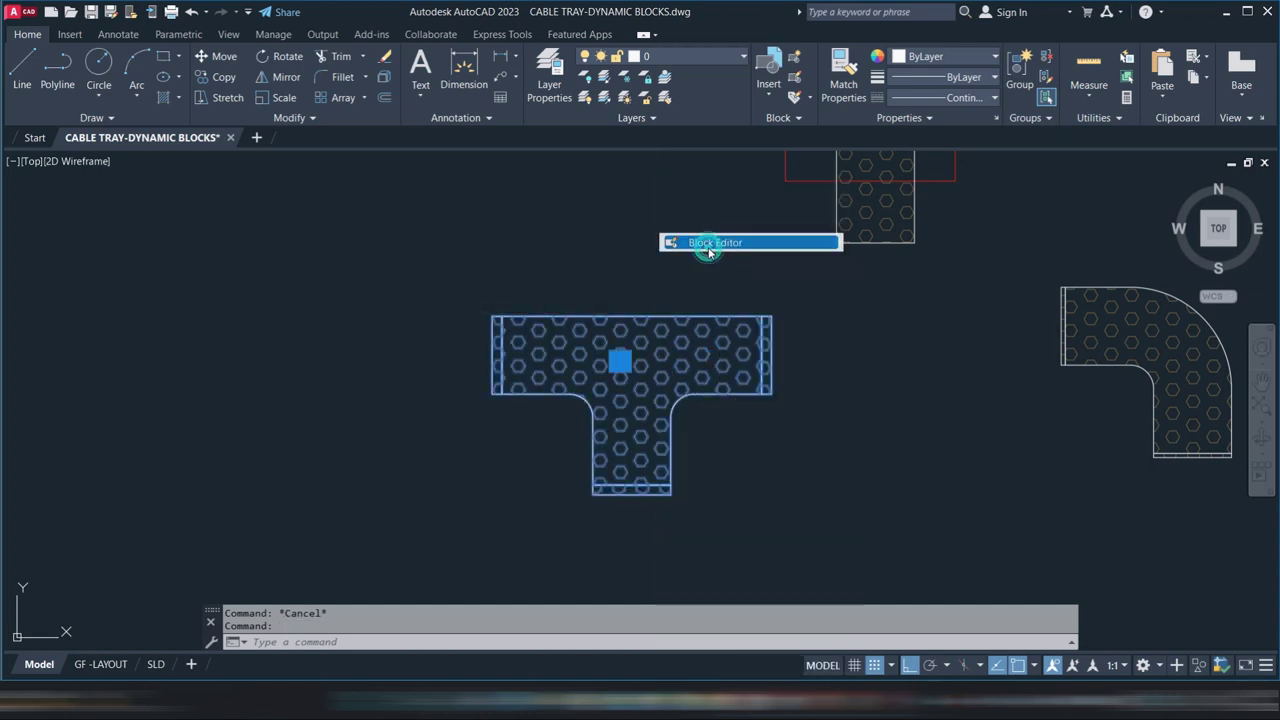
- Edit the T-piece block and place linear distance parameters at its ends, including Distance3 on the stem
{"action": "left_click", "coordinate": [714, 242]}
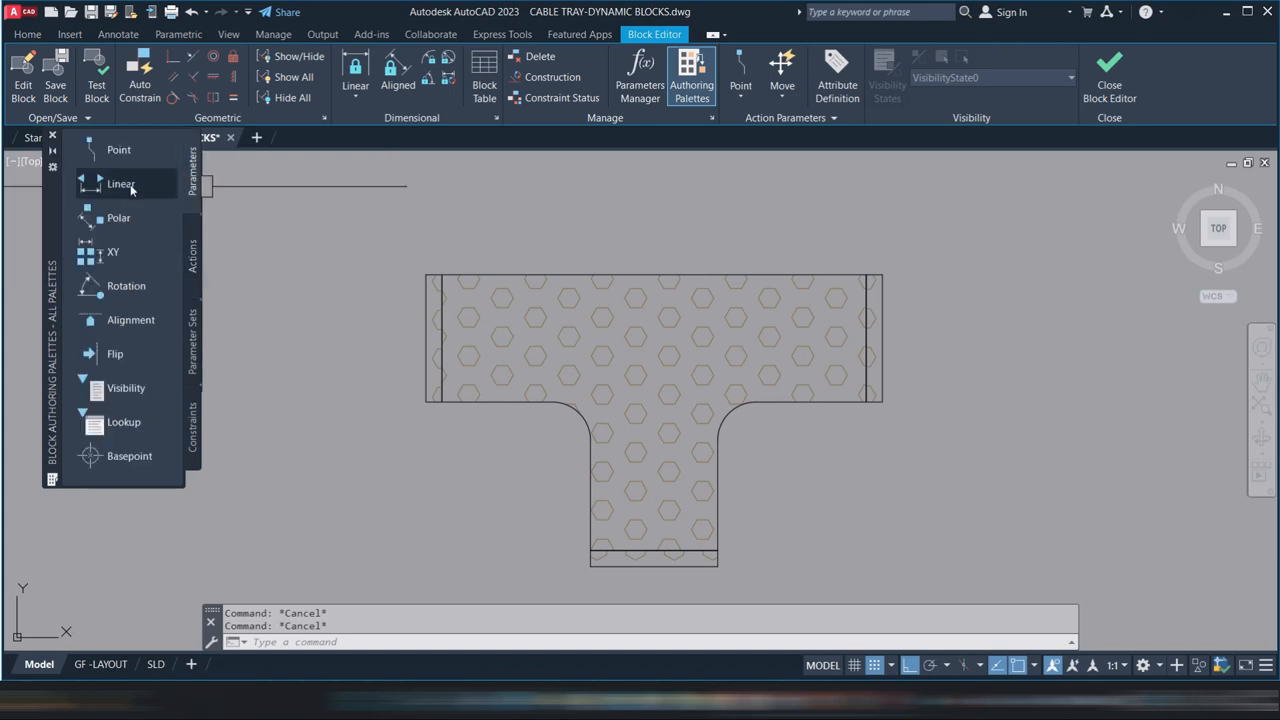
{"action": "left_click", "coordinate": [120, 184]}
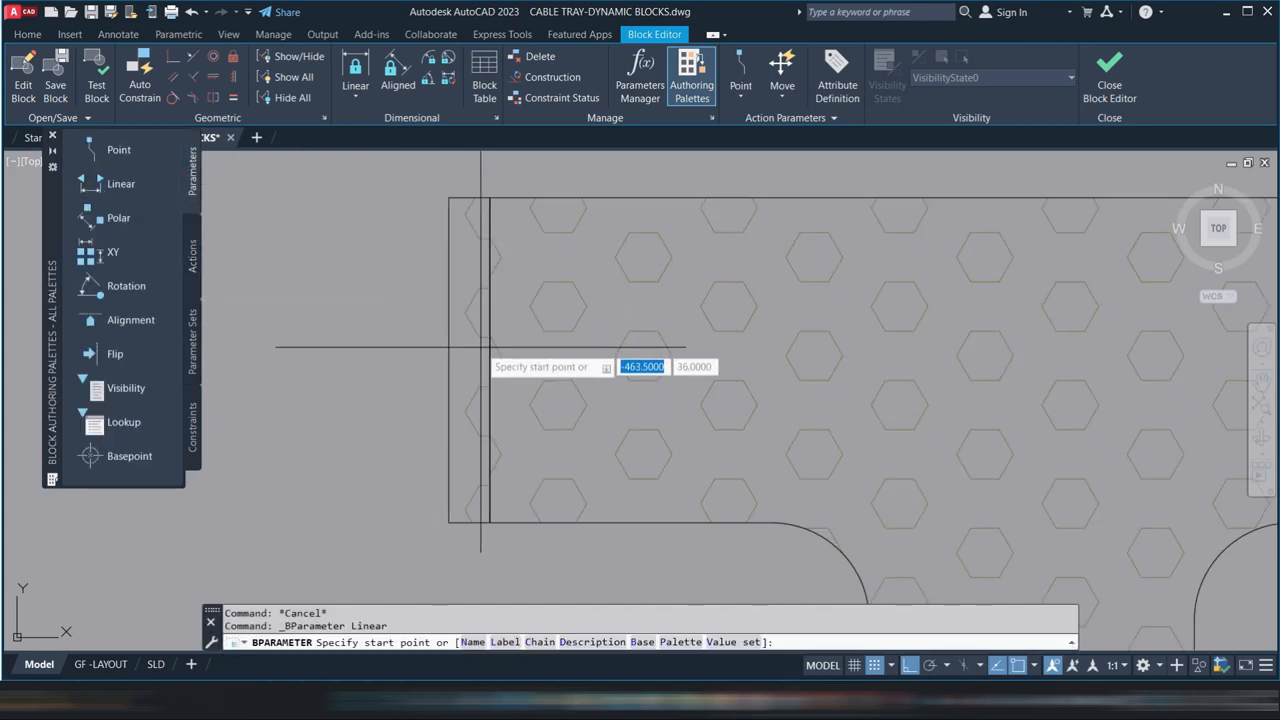
{"action": "left_click", "coordinate": [450, 360]}
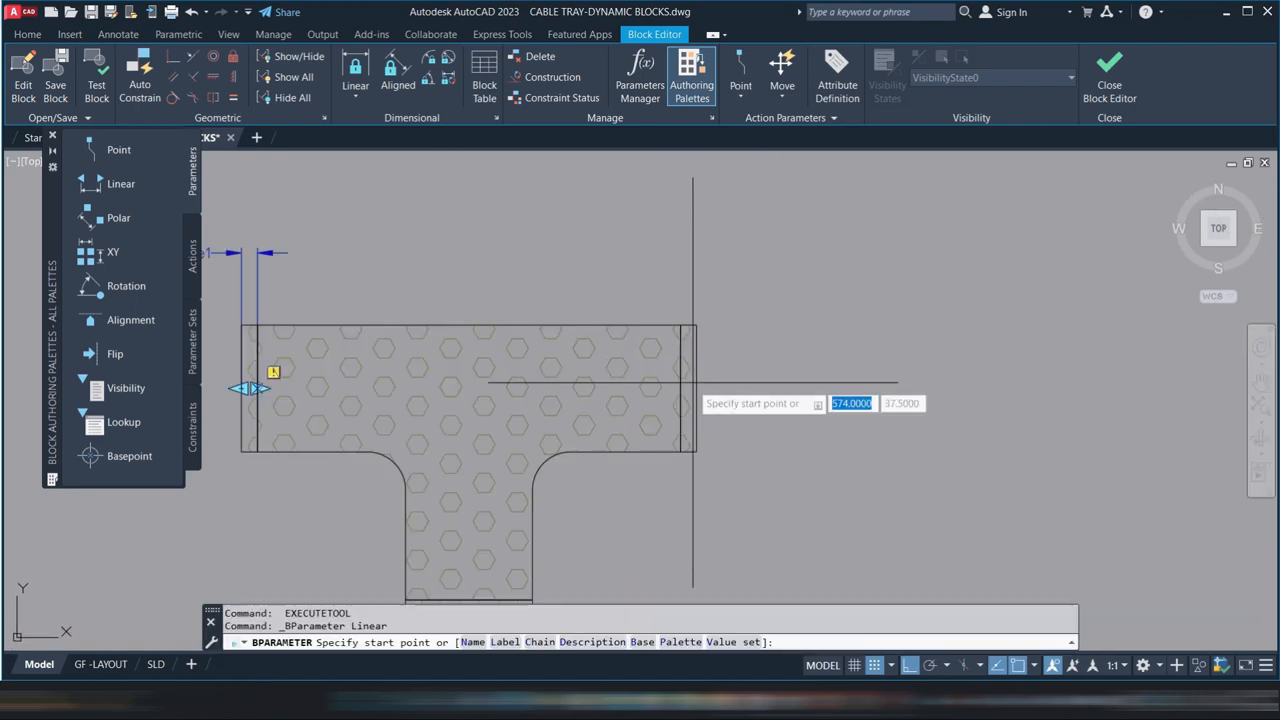
{"action": "left_click", "coordinate": [690, 388]}
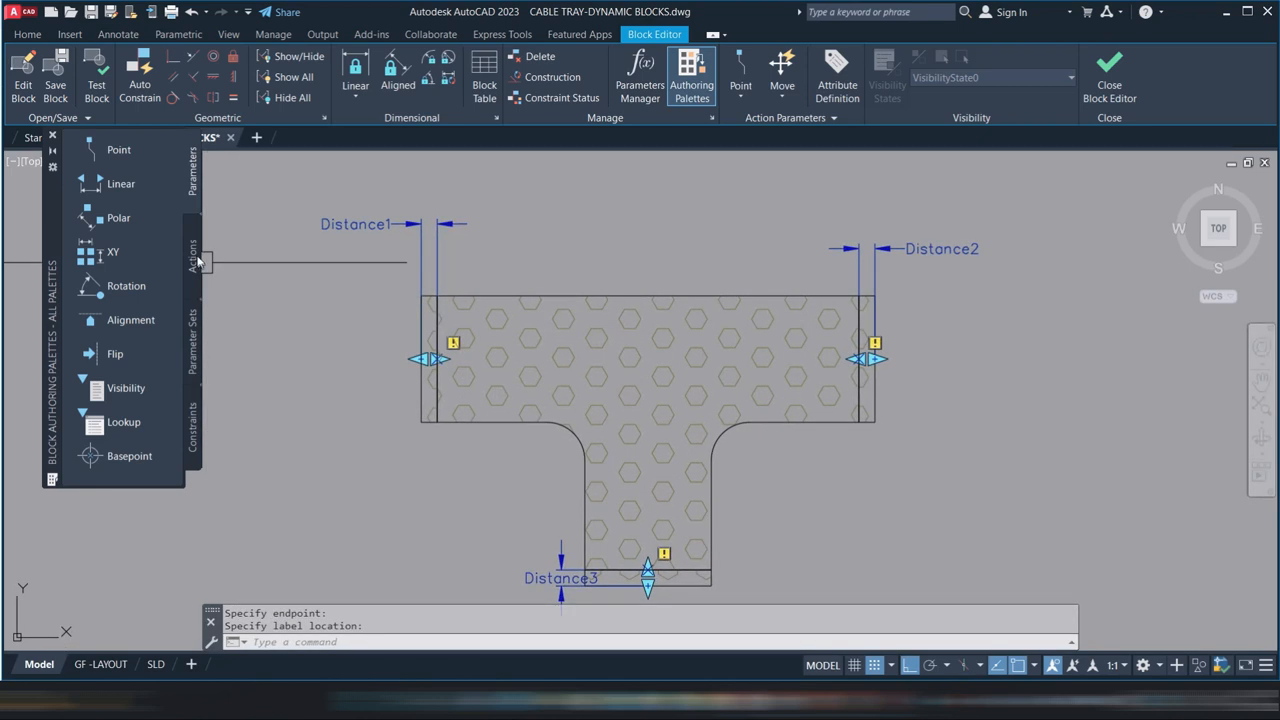
{"action": "left_click", "coordinate": [194, 262]}
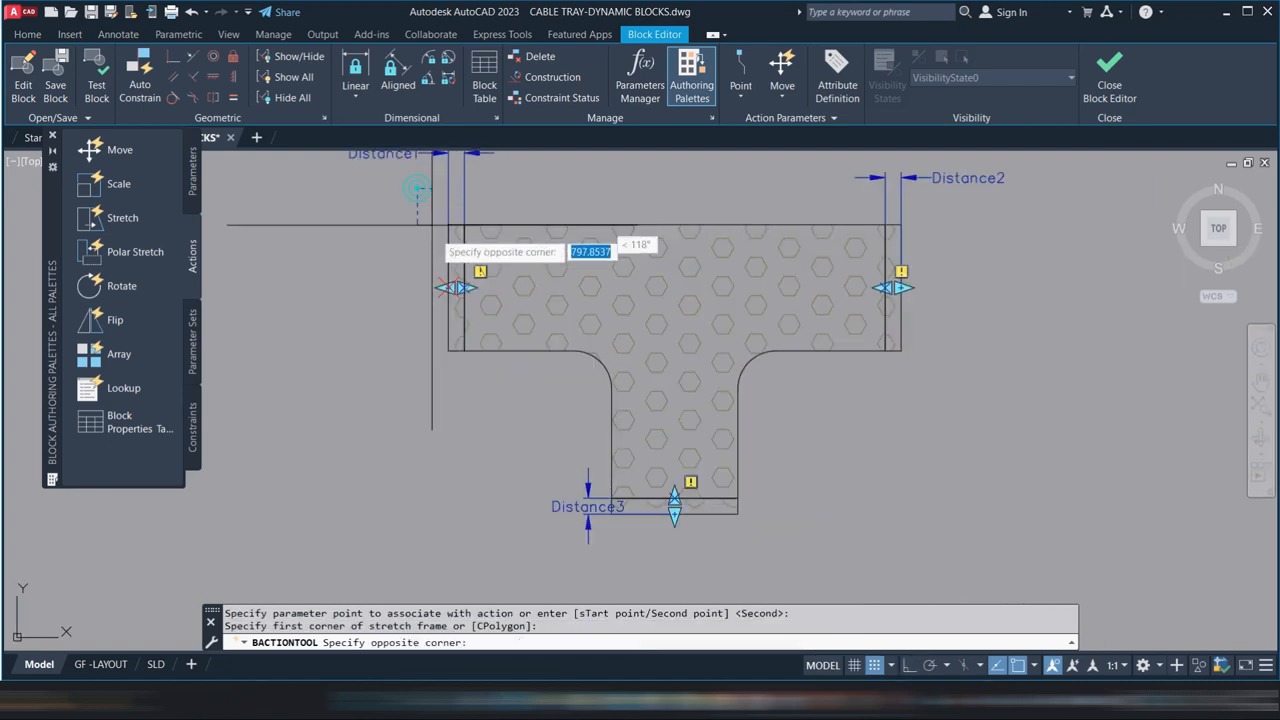
- Attach stretch actions to Distance1 on the left arm end and Distance2 on the right arm end
{"action": "left_click", "coordinate": [470, 372]}
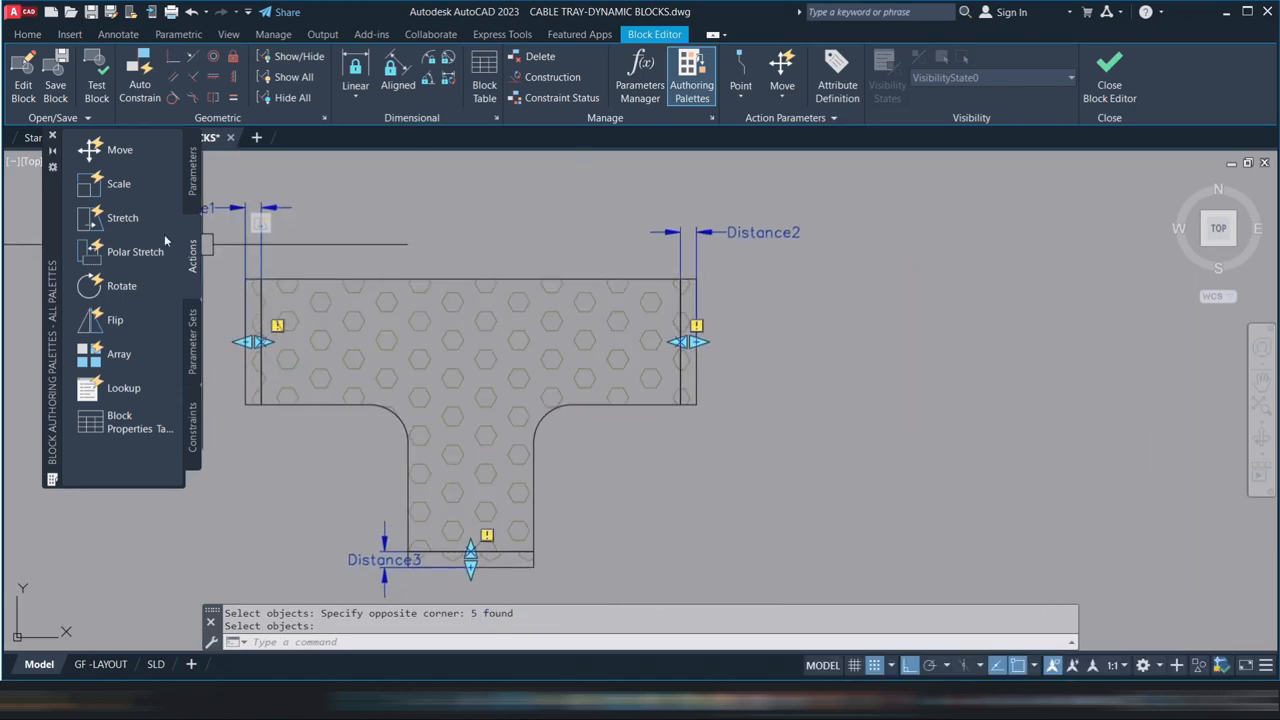
{"action": "left_click", "coordinate": [122, 216]}
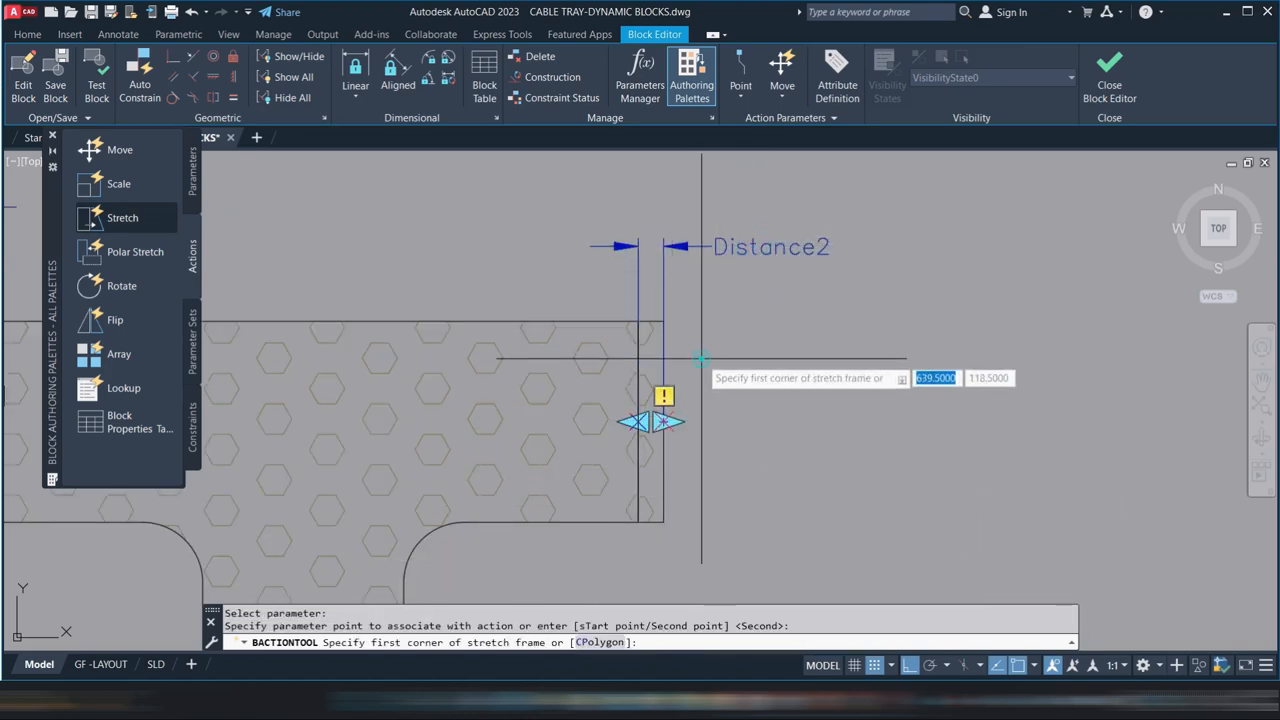
{"action": "left_click", "coordinate": [700, 356]}
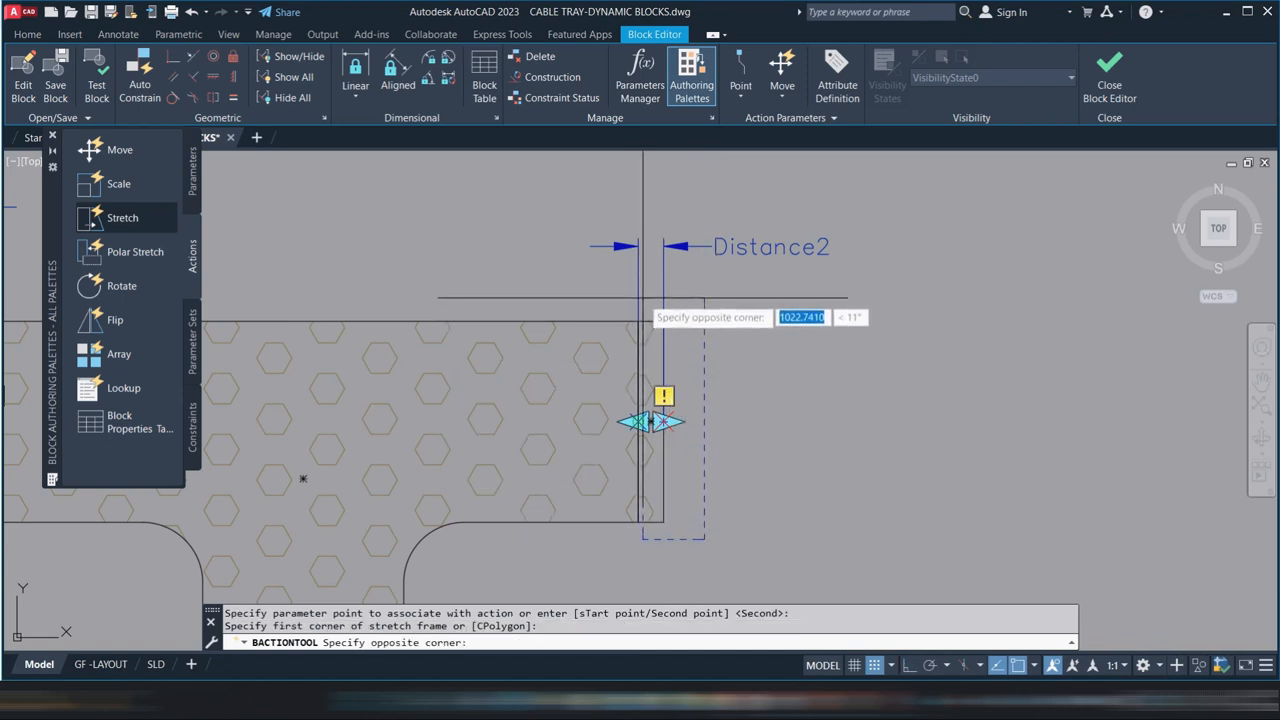
{"action": "left_click", "coordinate": [720, 348]}
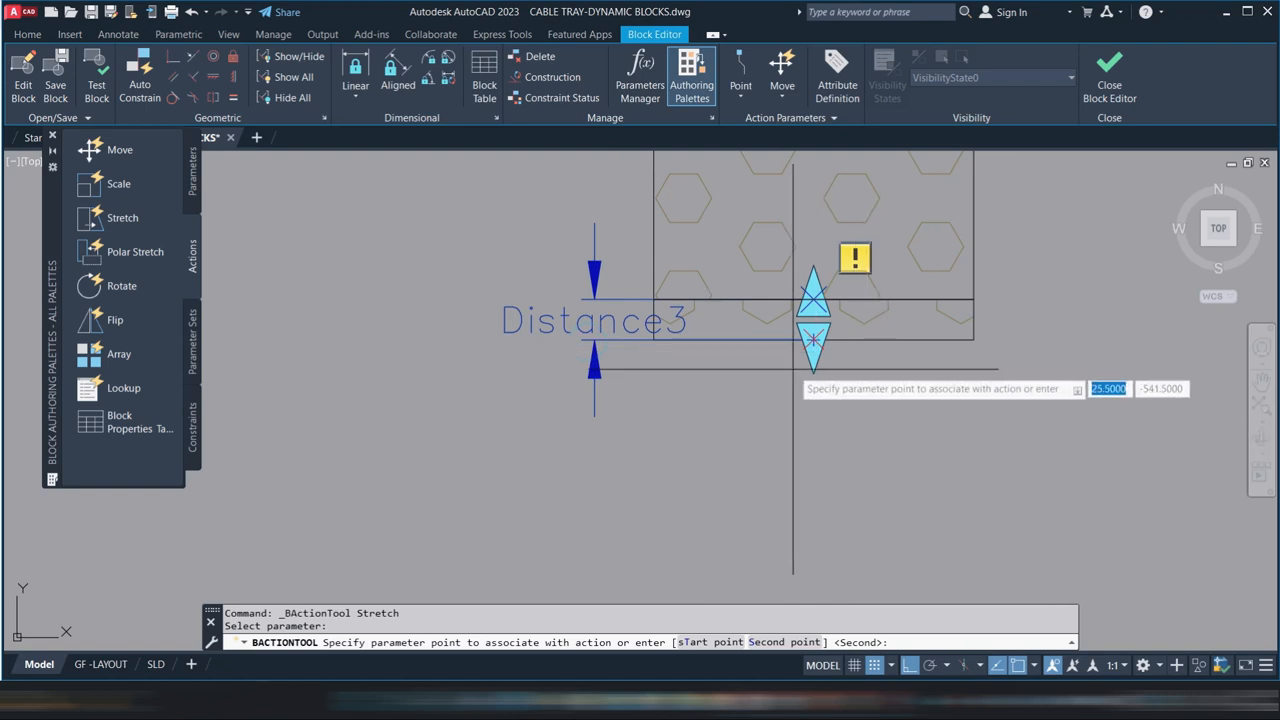
- Attach a stretch action to Distance3 at the stem's bottom end, then leave the block editor
{"action": "left_click", "coordinate": [812, 360]}
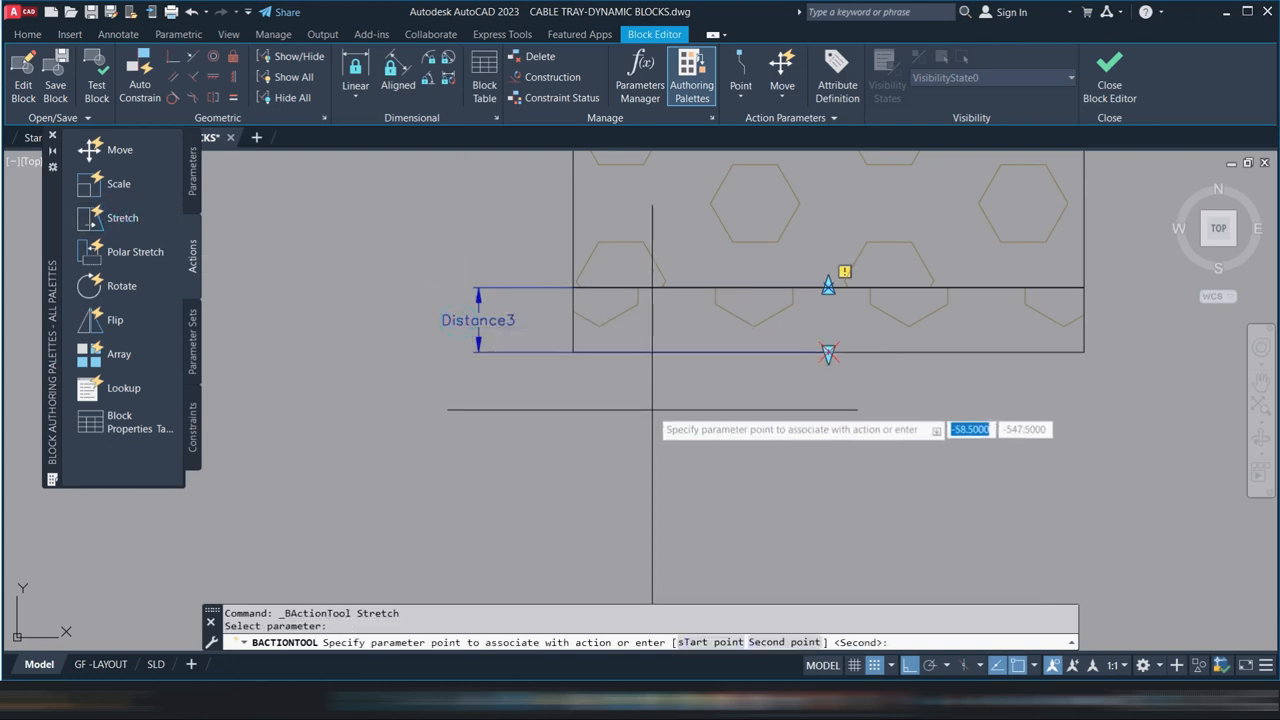
{"action": "left_click", "coordinate": [828, 356]}
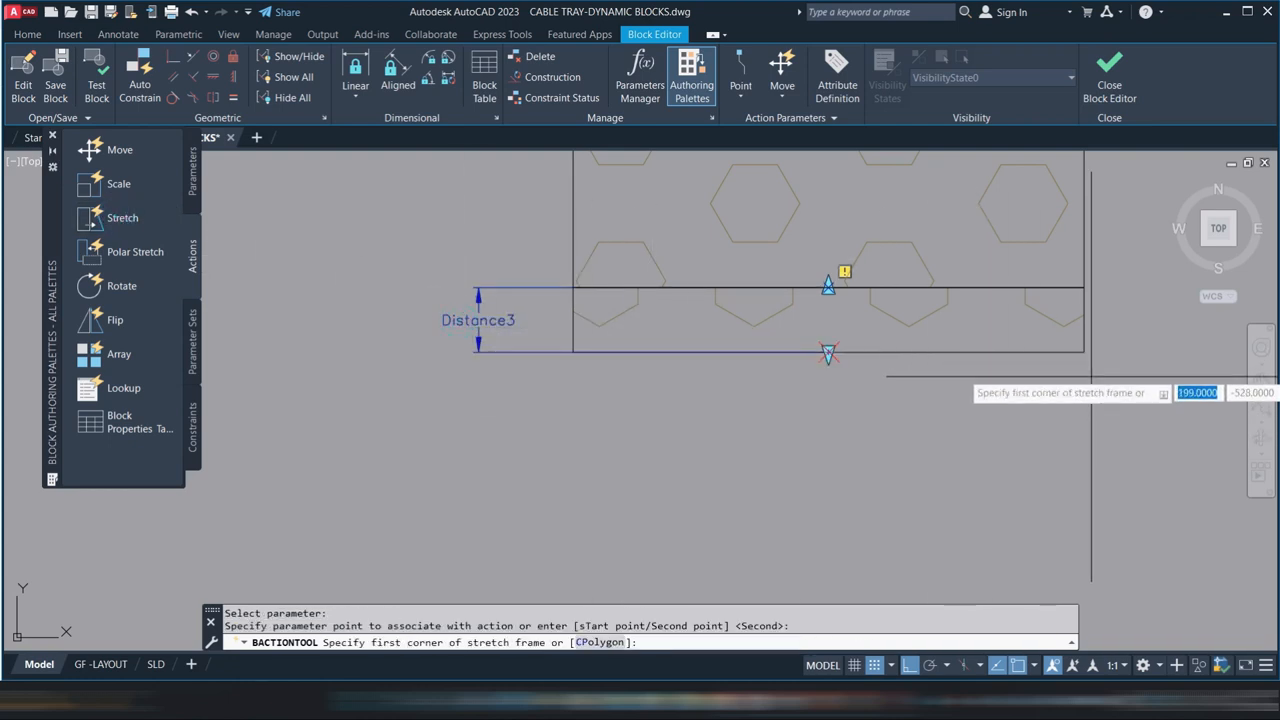
{"action": "left_click", "coordinate": [548, 300]}
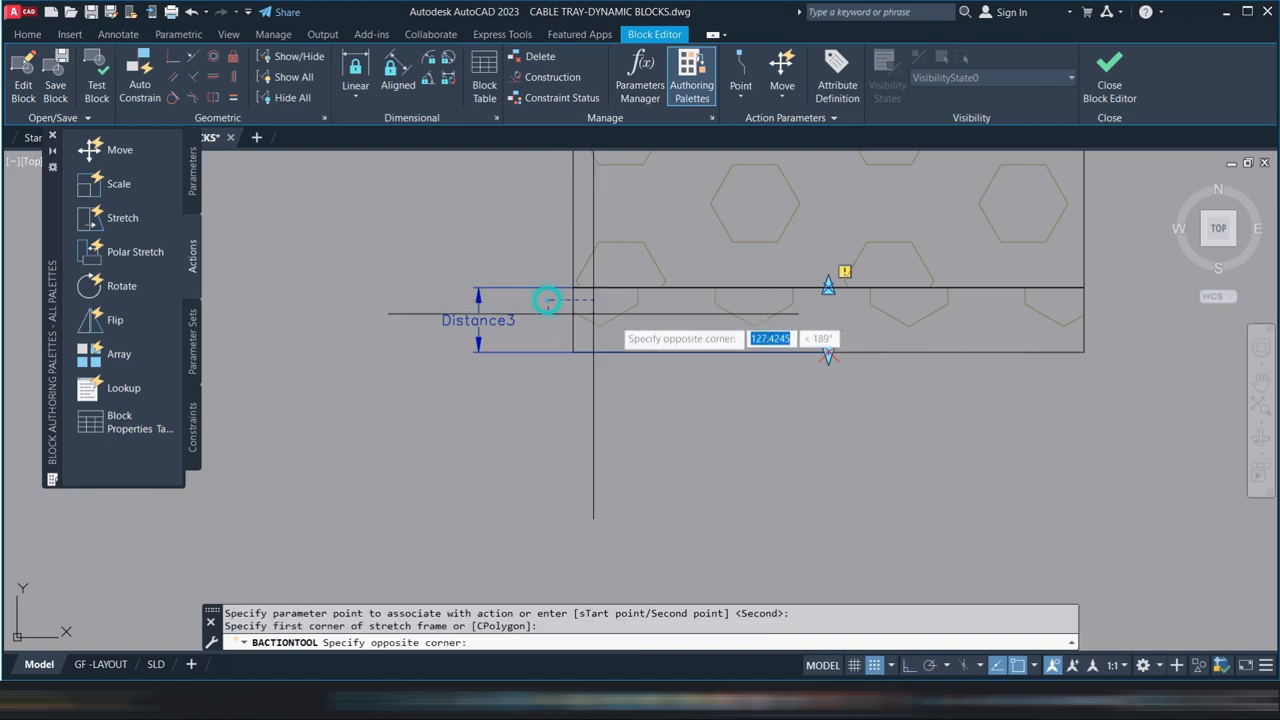
{"action": "mouse_move", "coordinate": [1120, 424]}
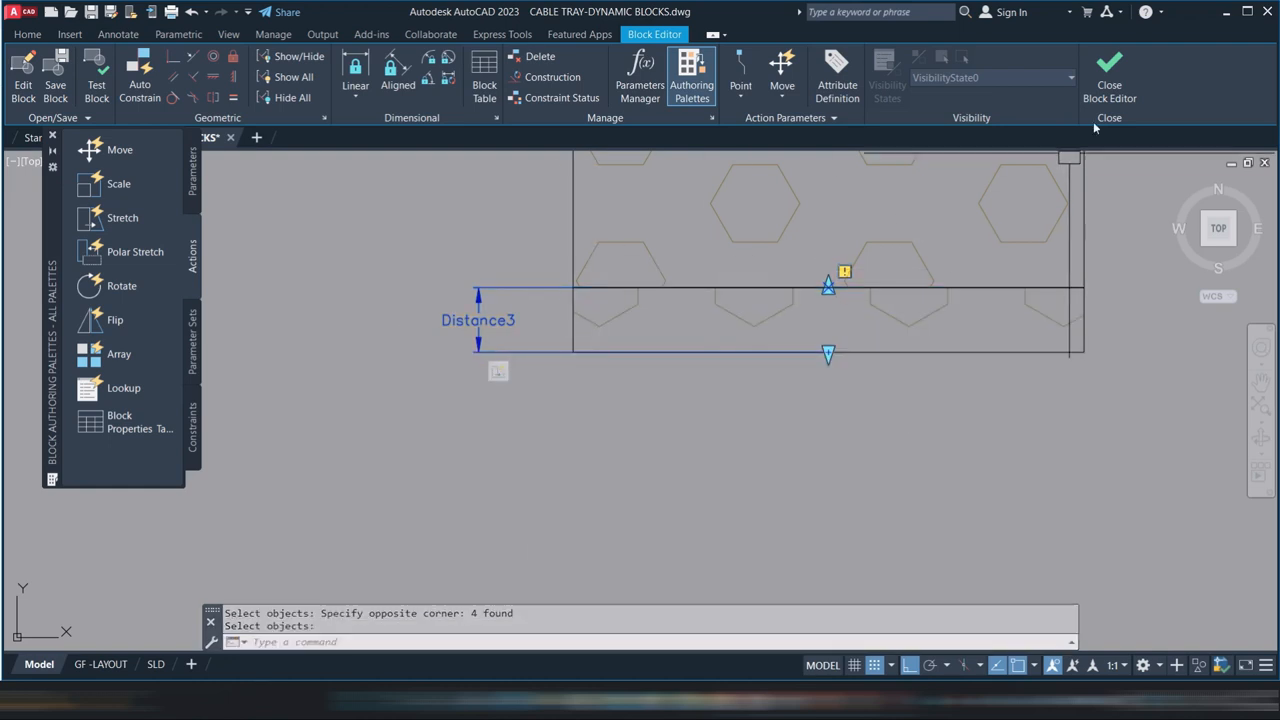
{"action": "left_click", "coordinate": [1108, 76]}
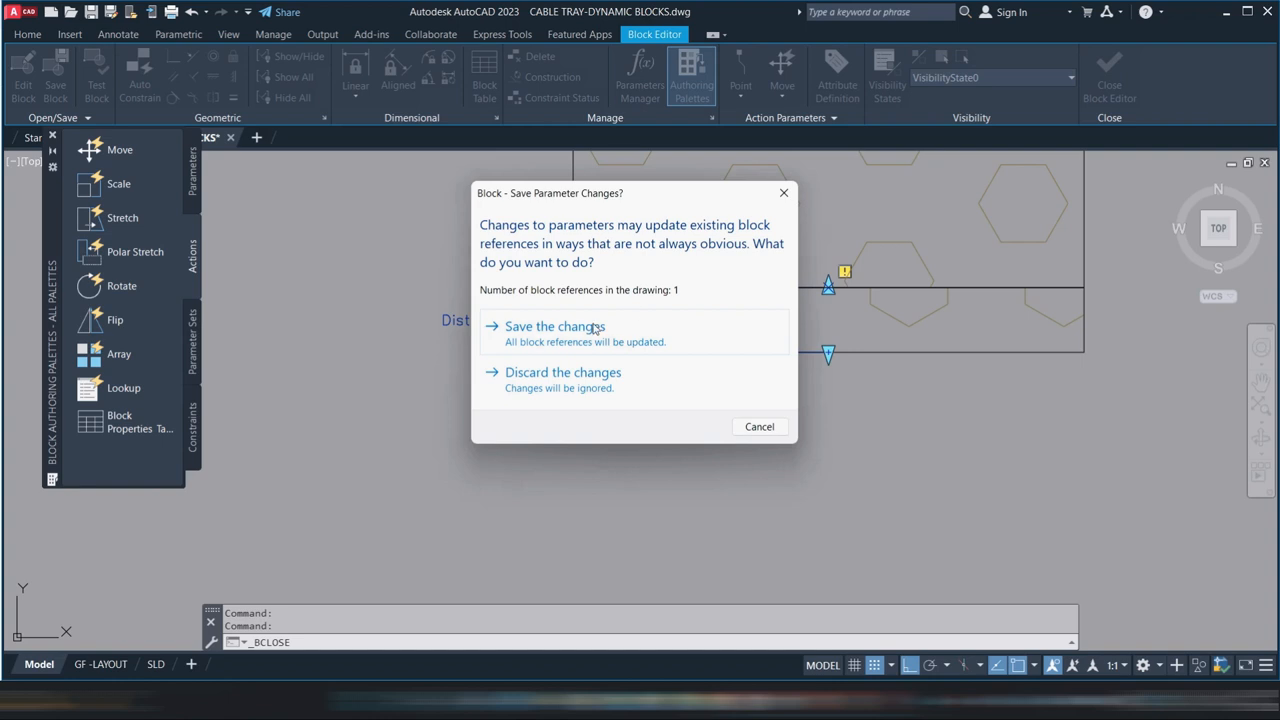
- Save the T-piece block's parameter changes and return to the floor plan
{"action": "left_click", "coordinate": [554, 326]}
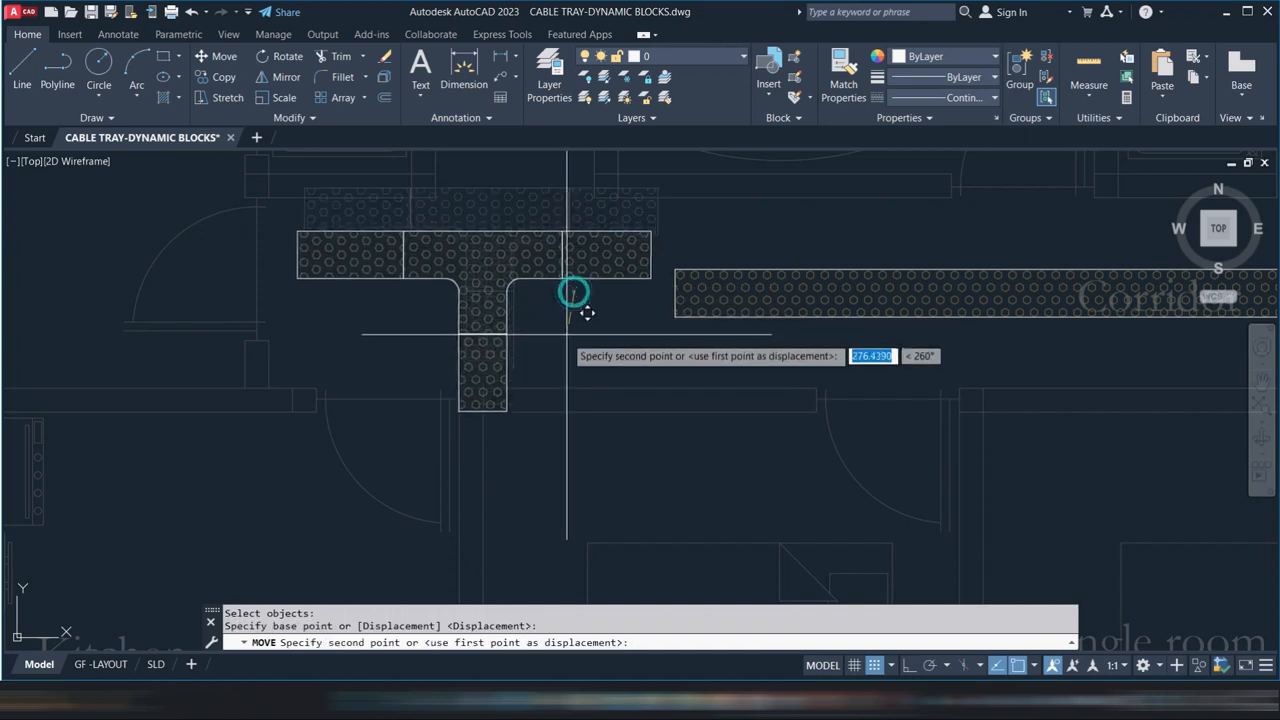
{"action": "mouse_move", "coordinate": [594, 352]}
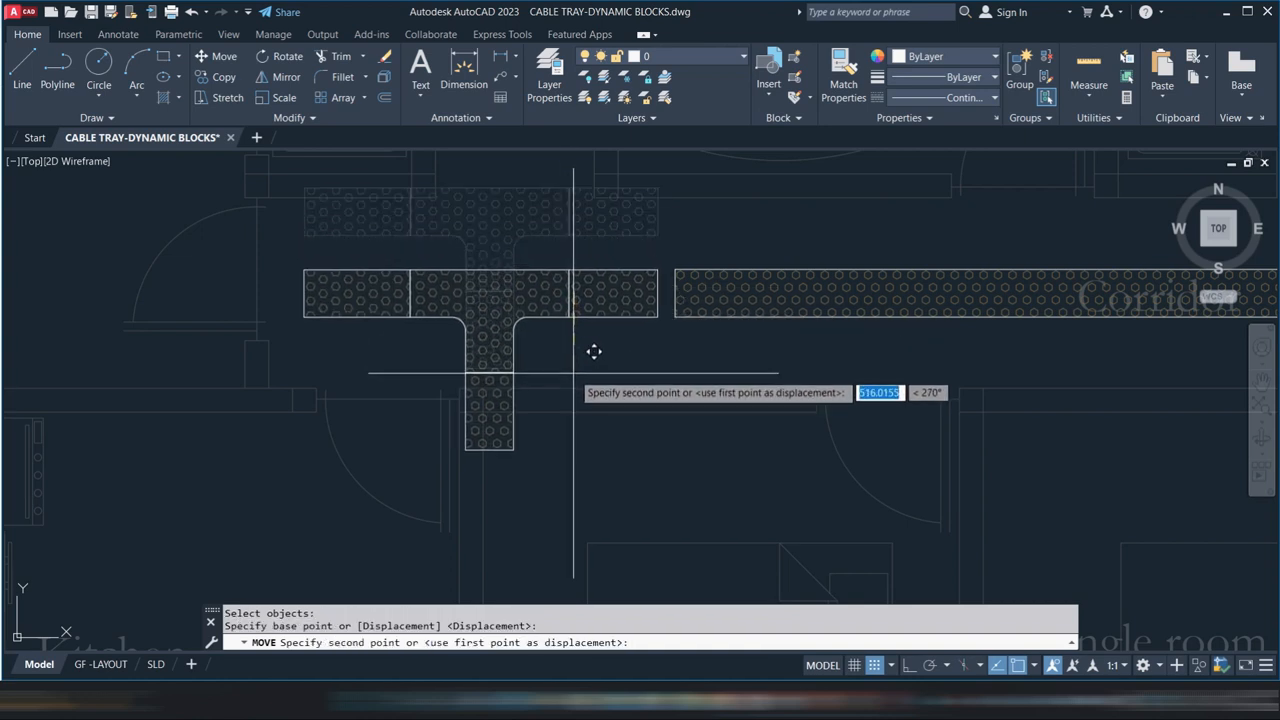
- Place the T-piece at the tray junction and stretch the straight tray to meet it
{"action": "left_click", "coordinate": [588, 370]}
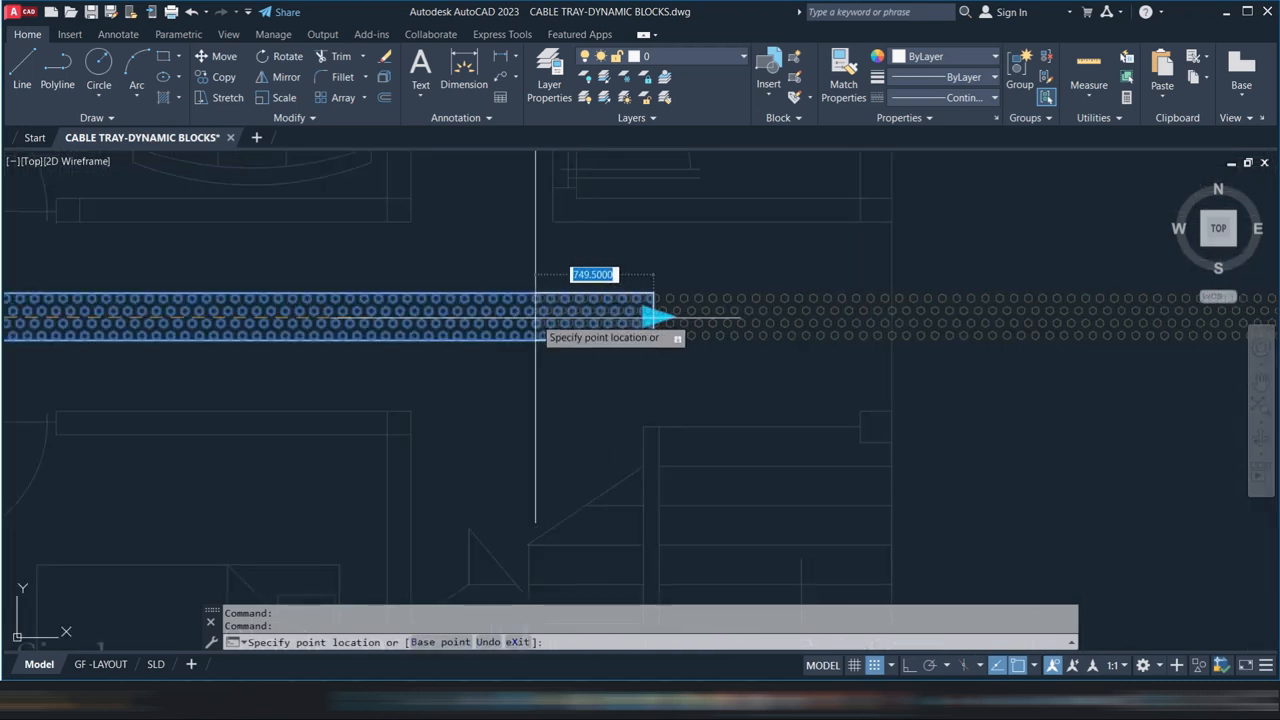
{"action": "key", "text": "Escape"}
{"action": "type", "text": "B"}
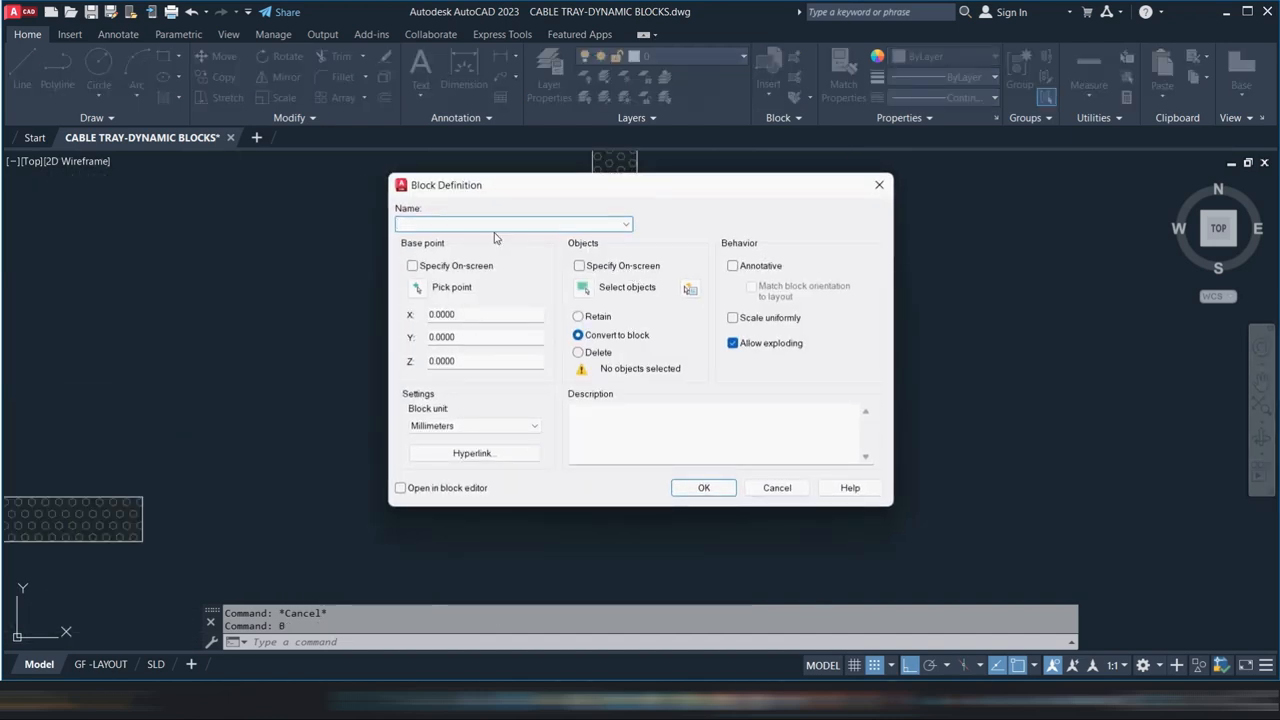
- Name the new elbow block 'CTF3-300' in the Block Definition dialog
{"action": "type", "text": "C"}
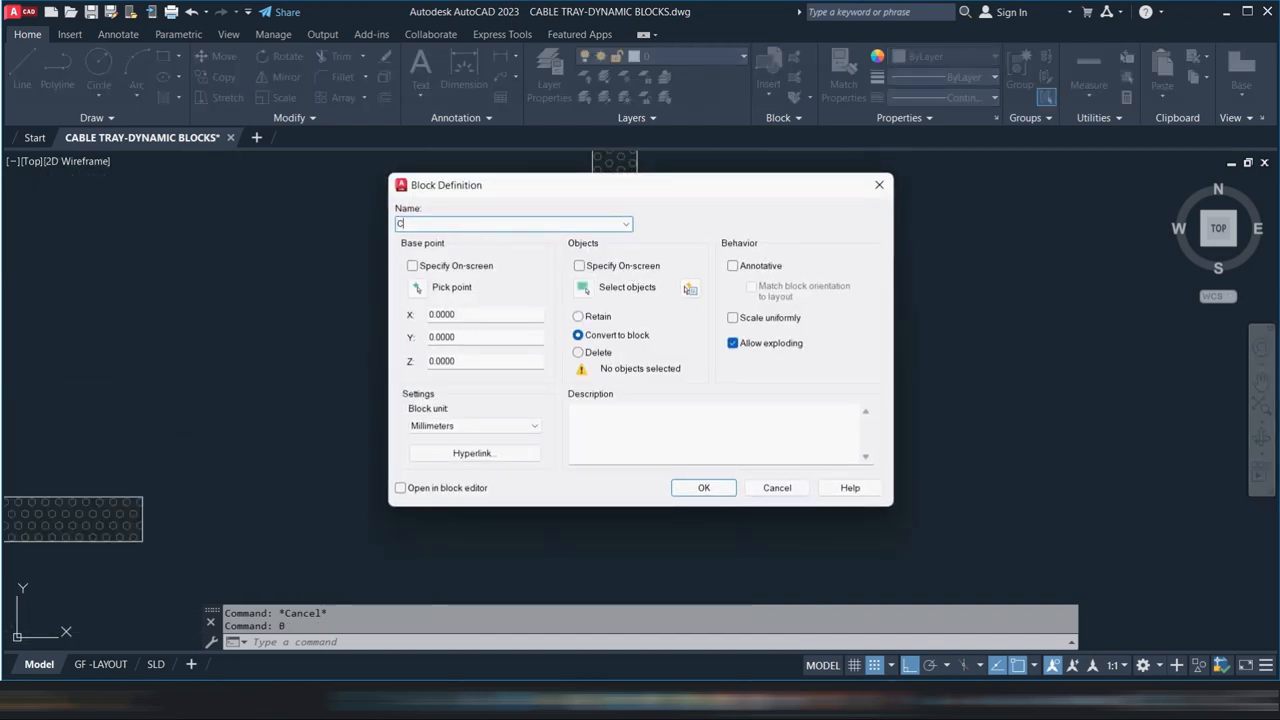
{"action": "type", "text": "T"}
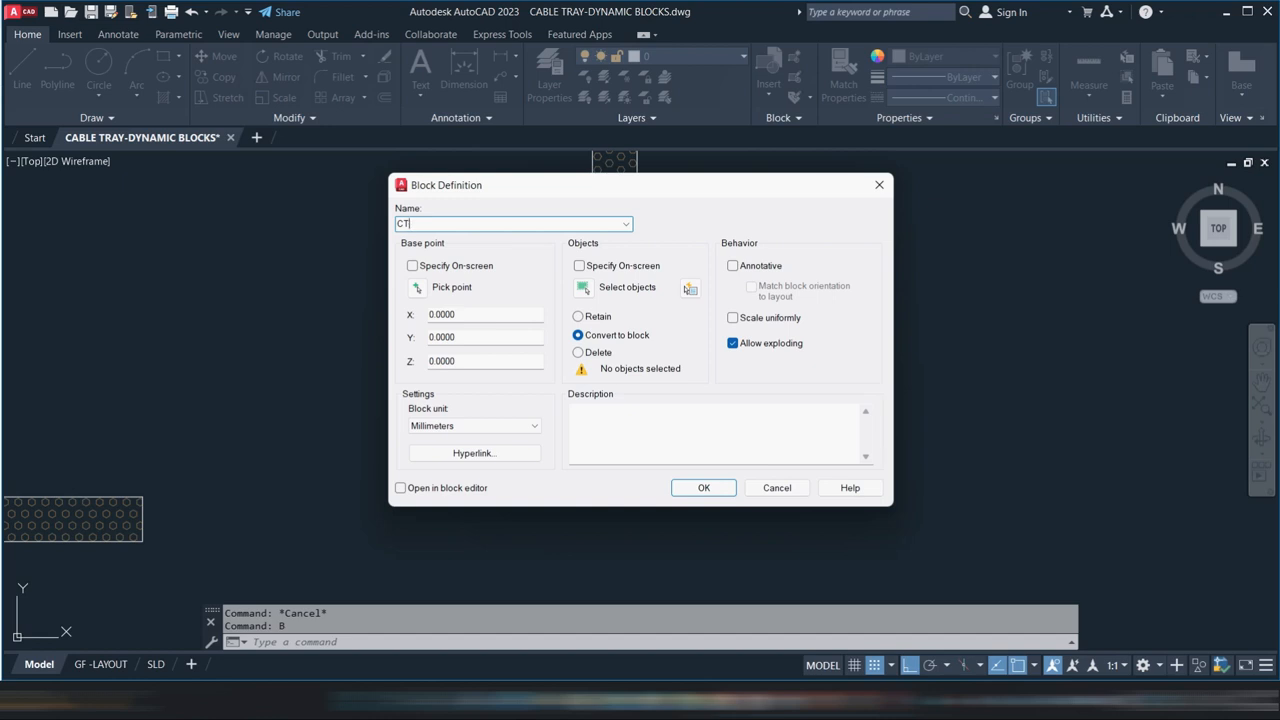
{"action": "type", "text": "F3-"}
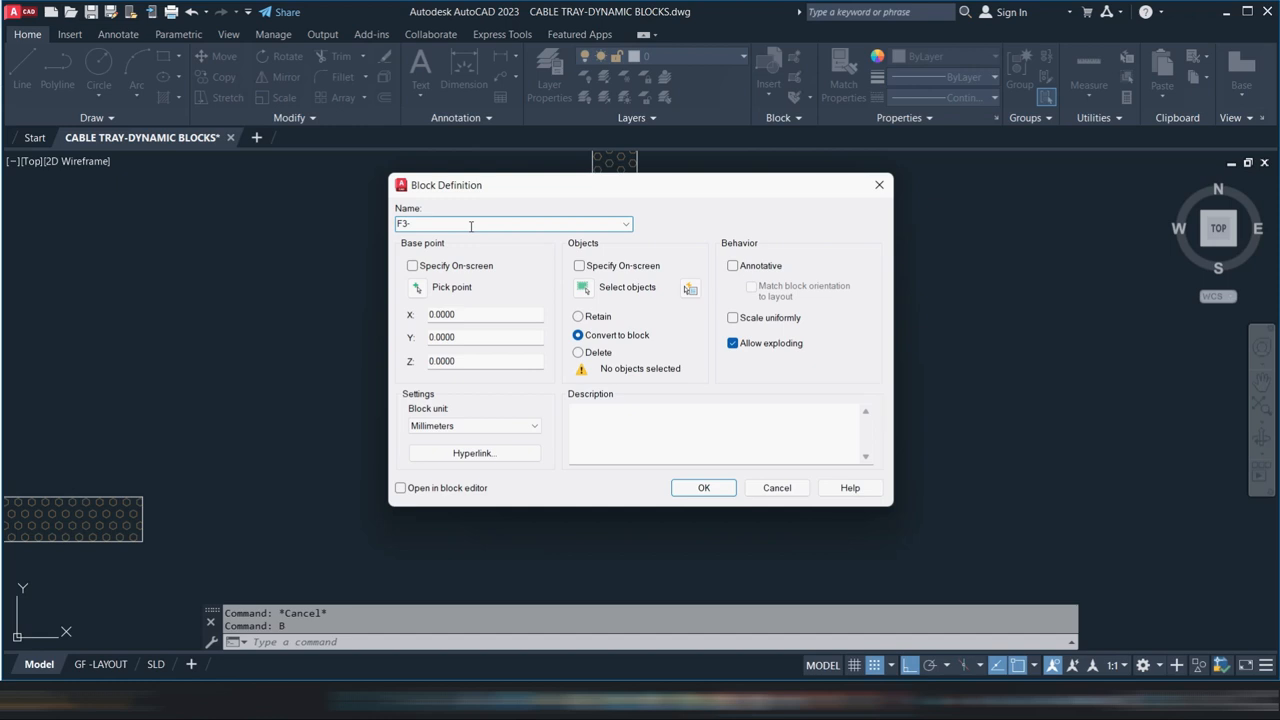
{"action": "type", "text": "300"}
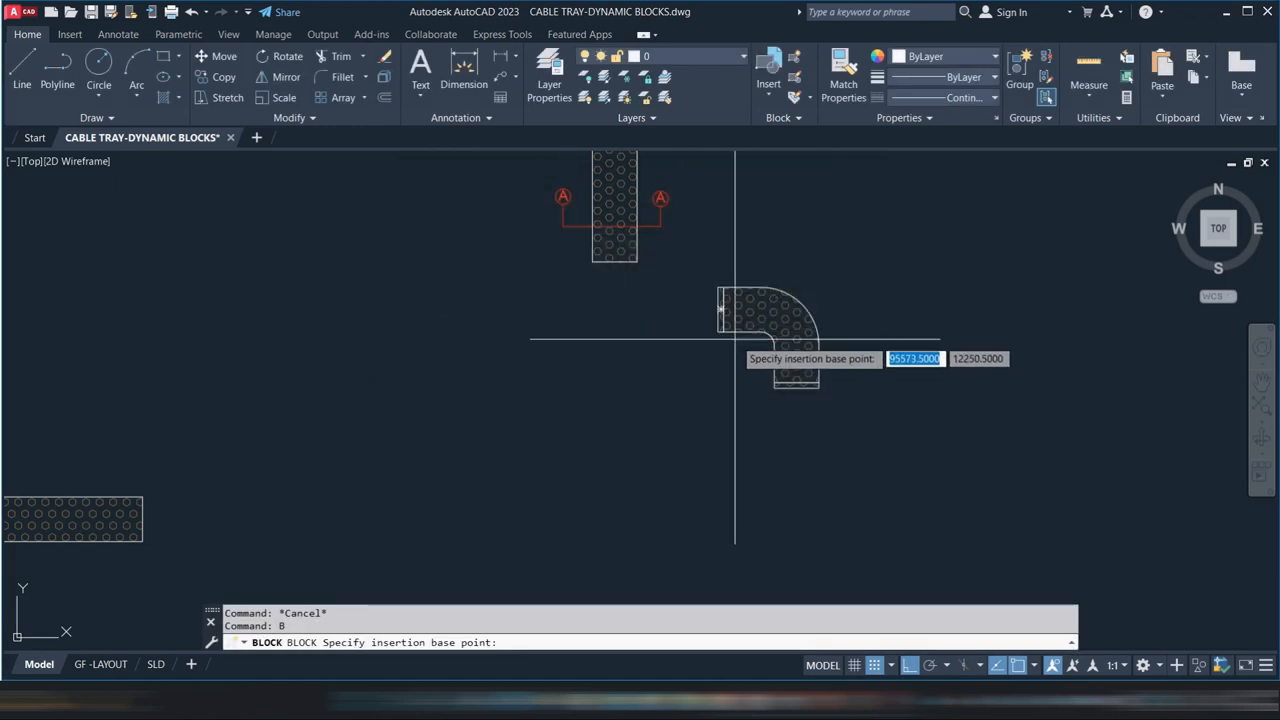
- Set the elbow block's insertion base point at the elbow end
{"action": "left_click", "coordinate": [718, 264]}
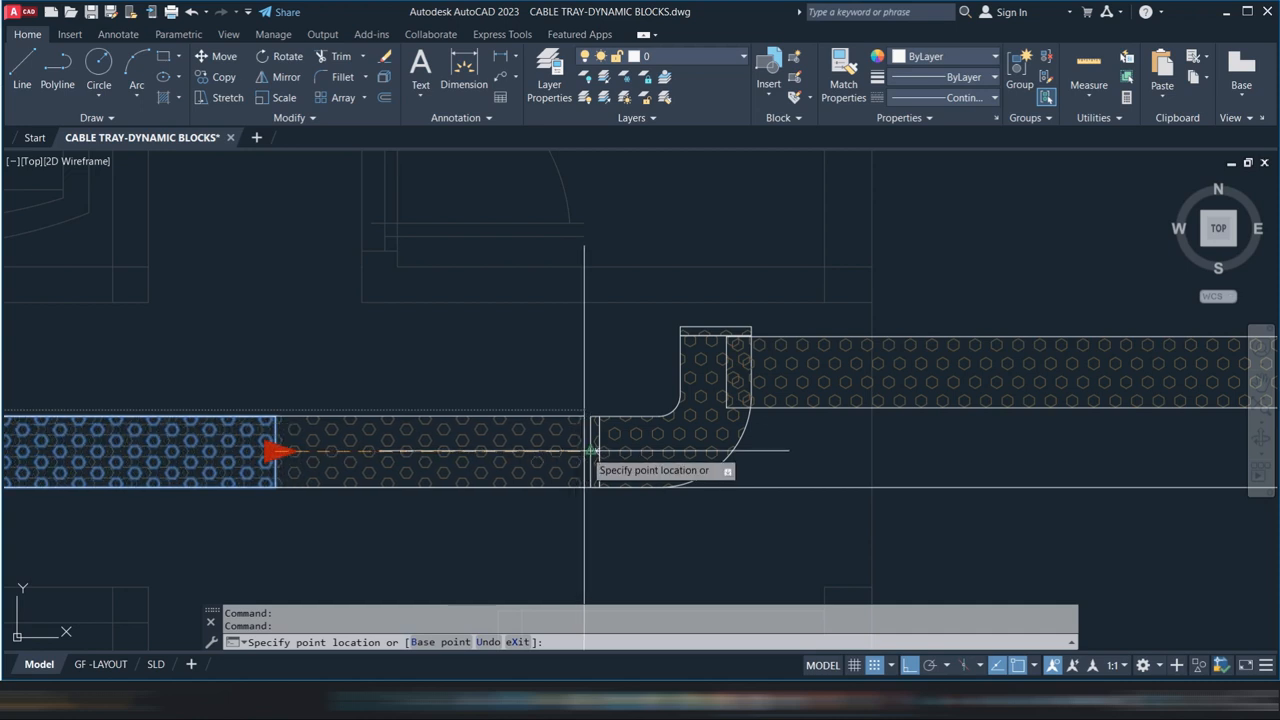
- Move the elbow piece so the tray run ends against the electrical room wall
{"action": "key", "text": "Escape"}
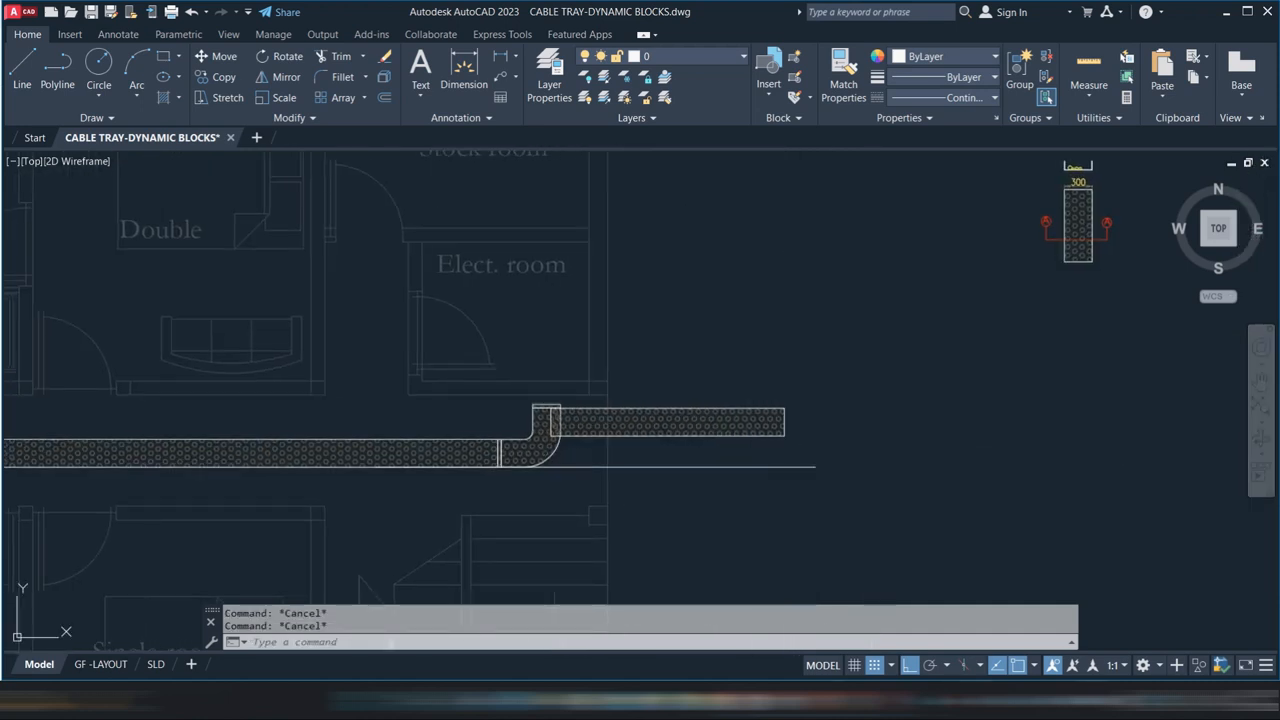
{"action": "left_click", "coordinate": [664, 422]}
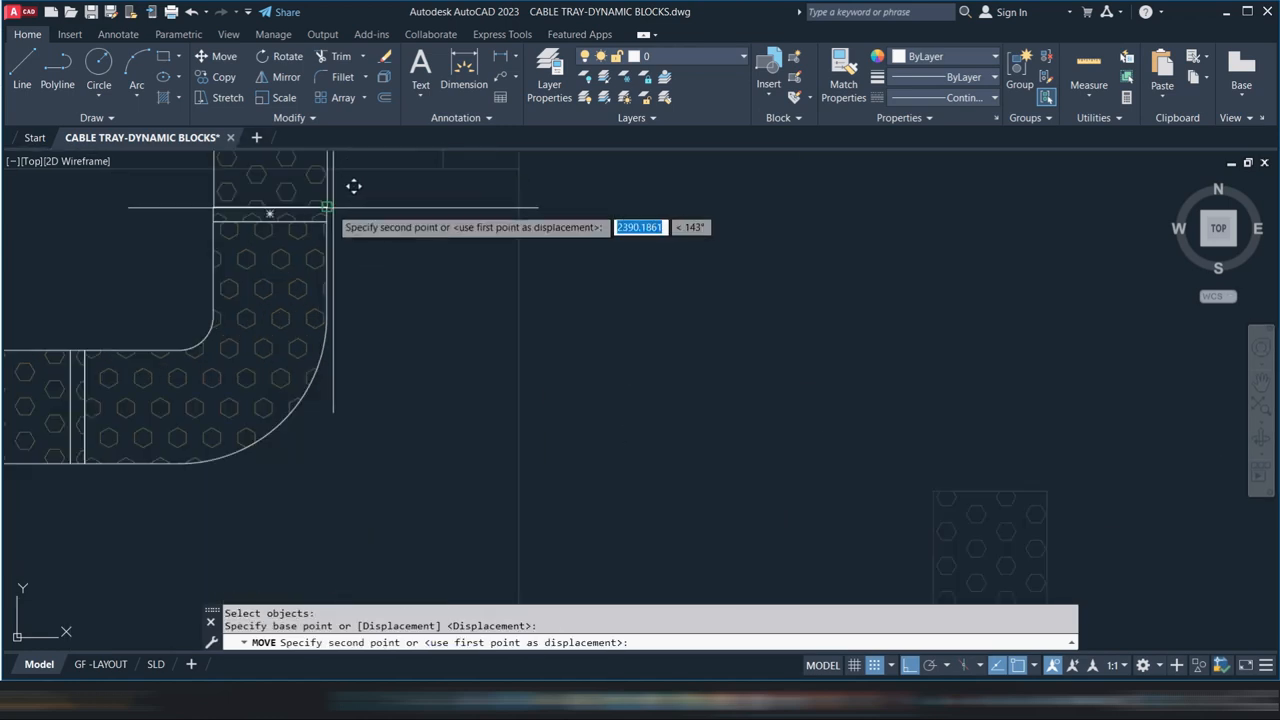
{"action": "key", "text": "Escape"}
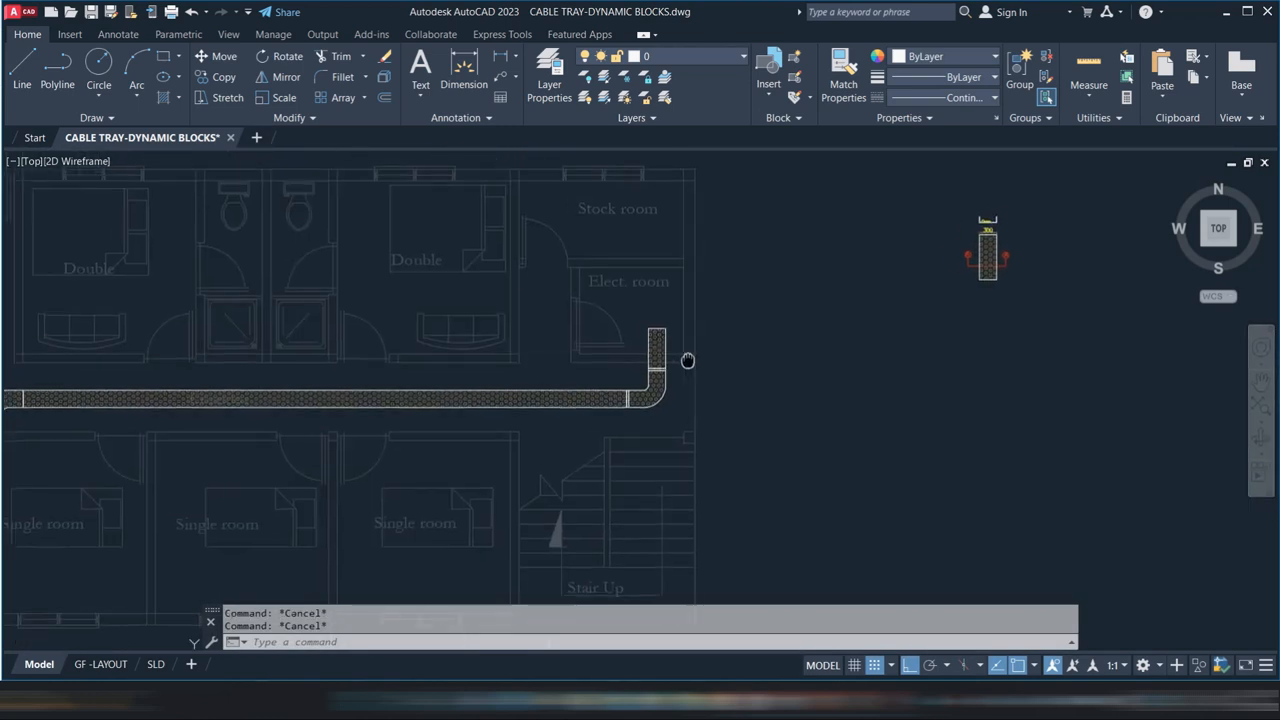